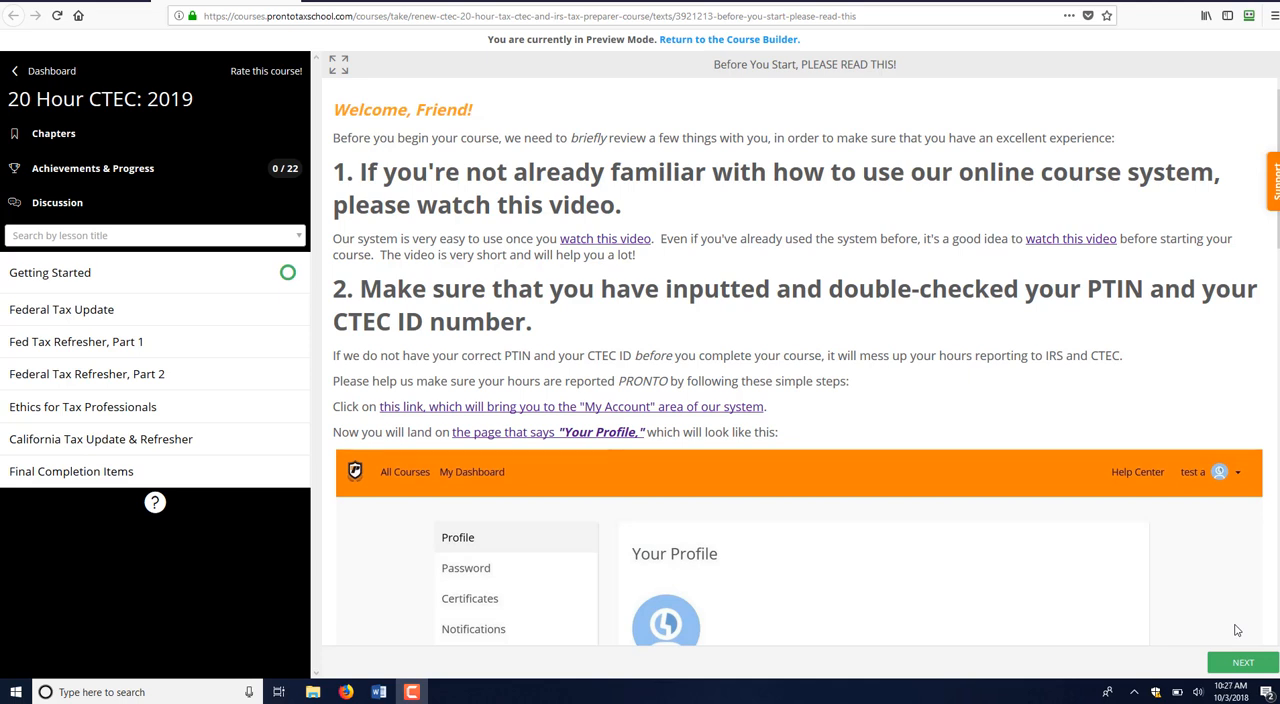
mouse_move(115, 117)
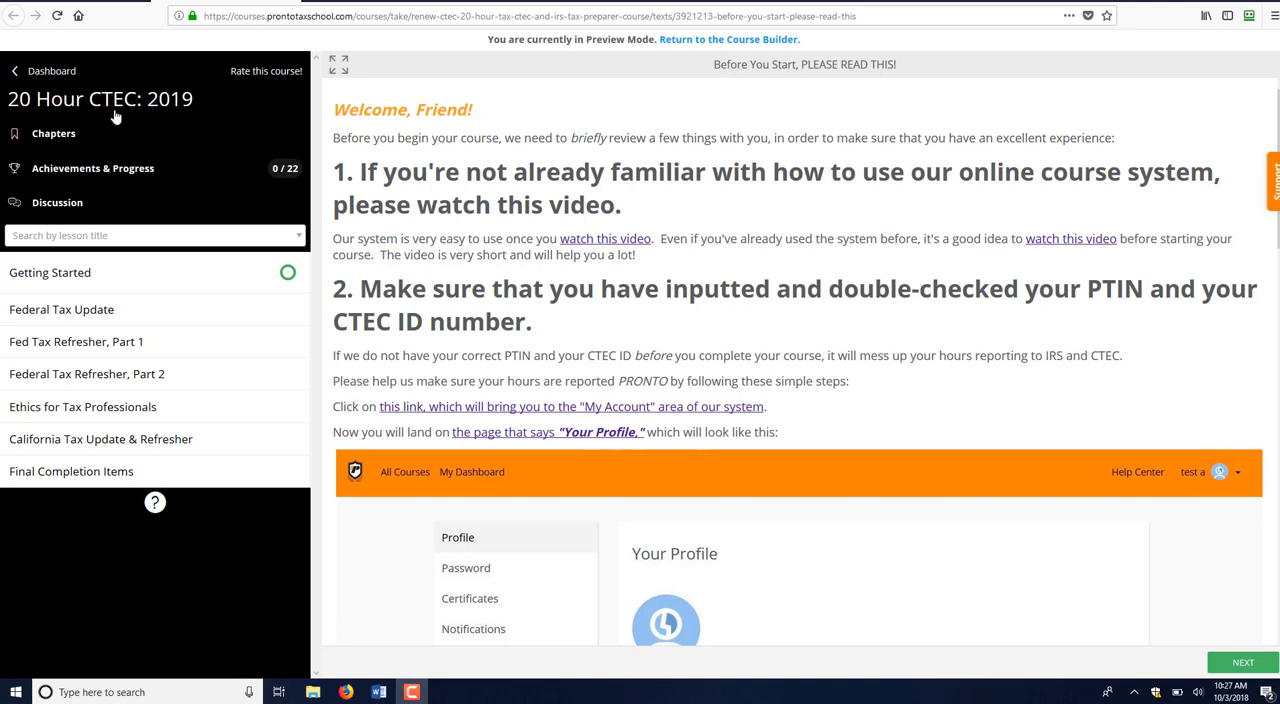
mouse_move(577, 157)
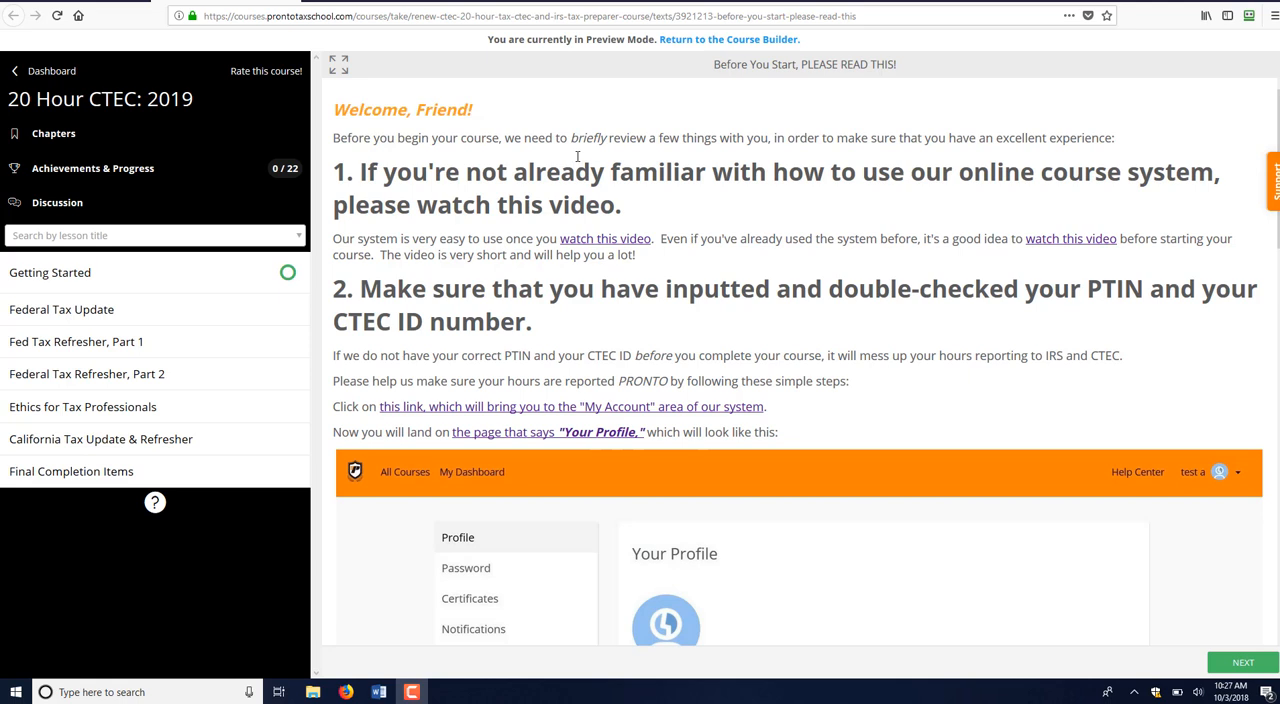
mouse_move(319, 77)
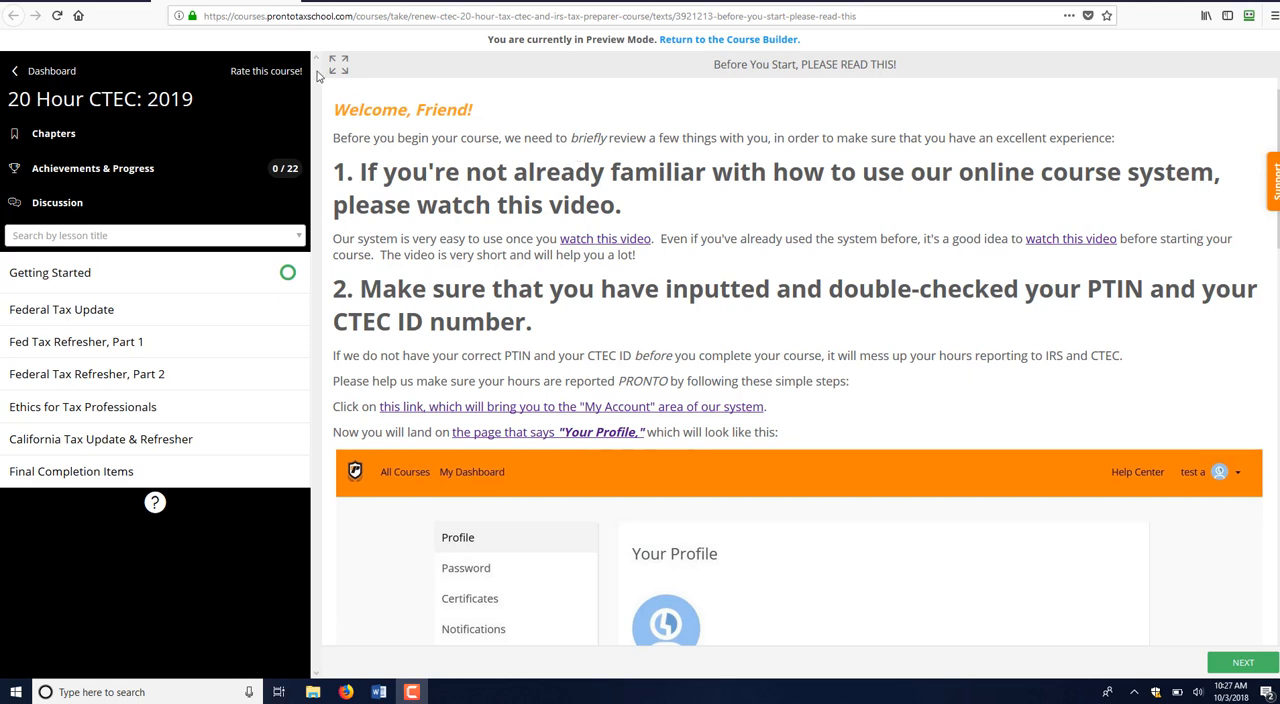
mouse_move(211, 93)
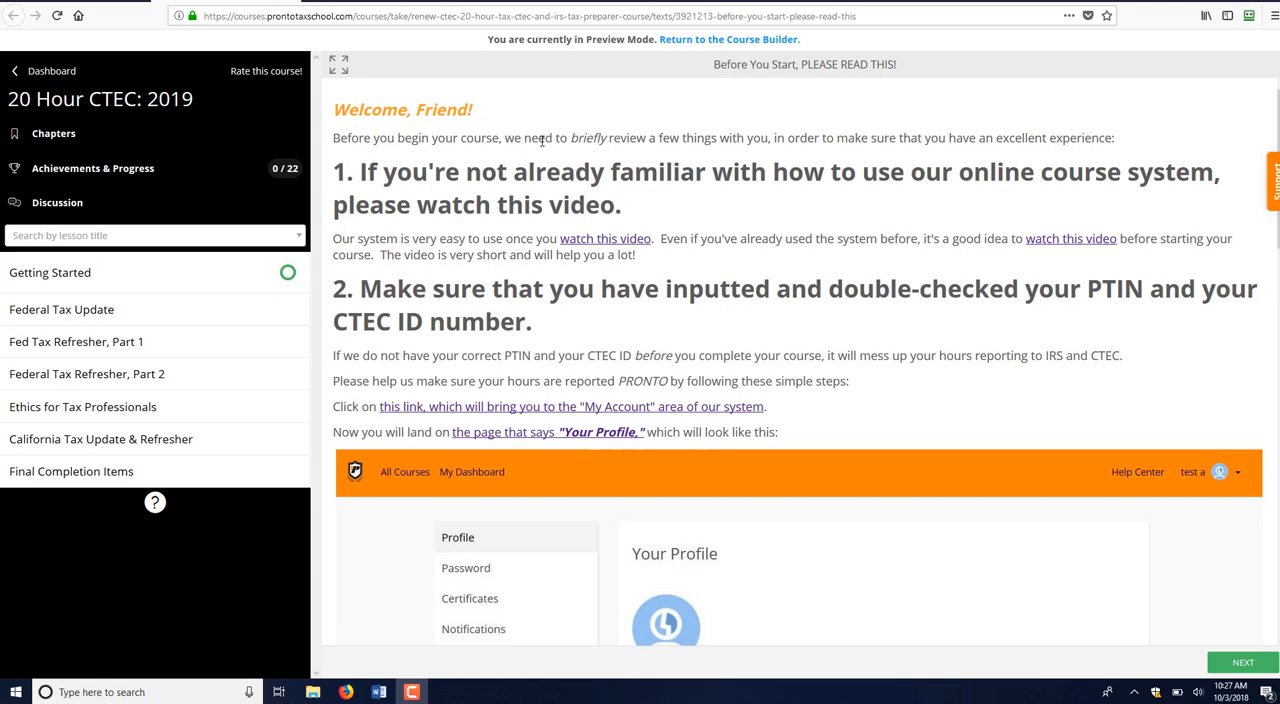
mouse_move(110, 272)
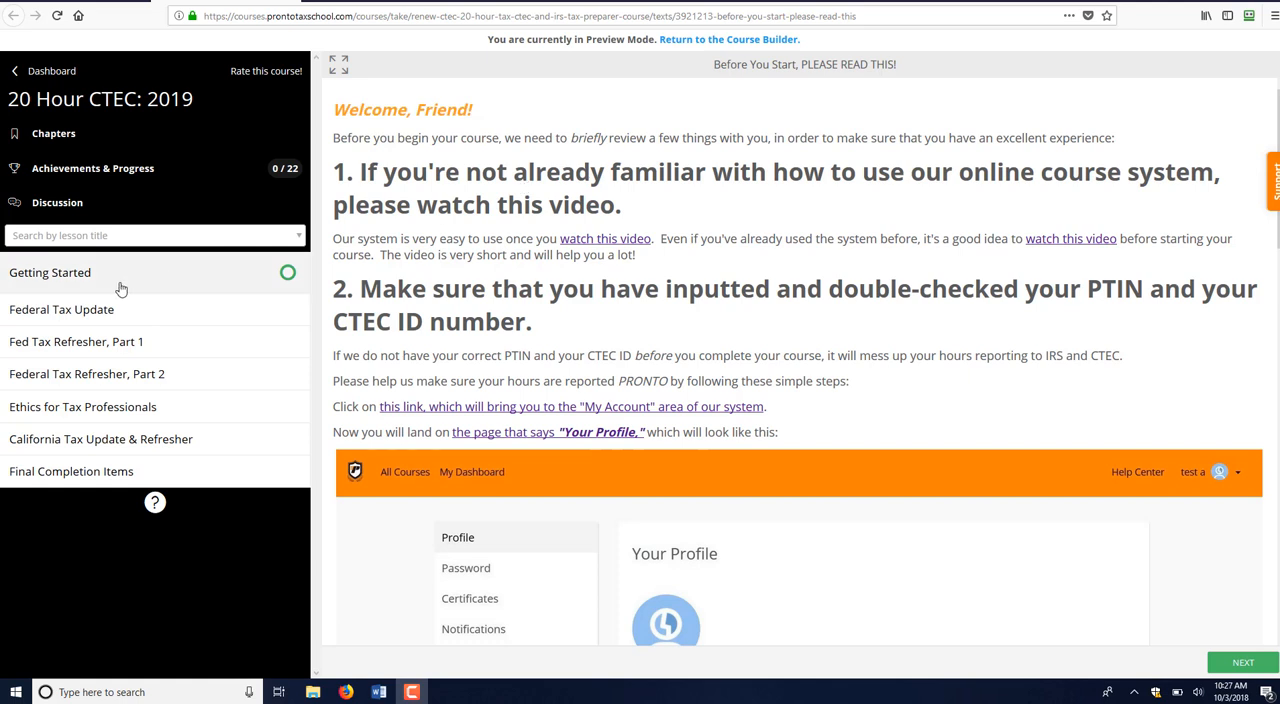
Step: Expand Getting Started and read through Before You Start's PTIN and CTEC ID instructions
left_click(50, 272)
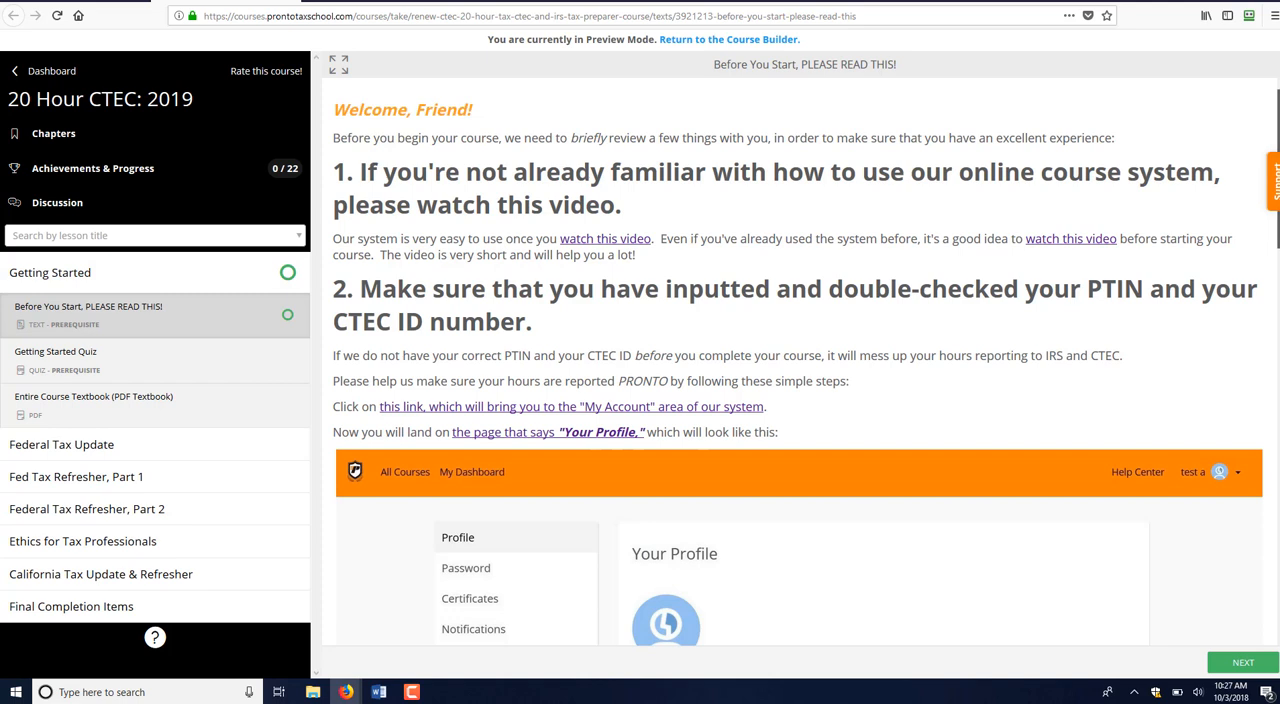
scroll("down", 3)
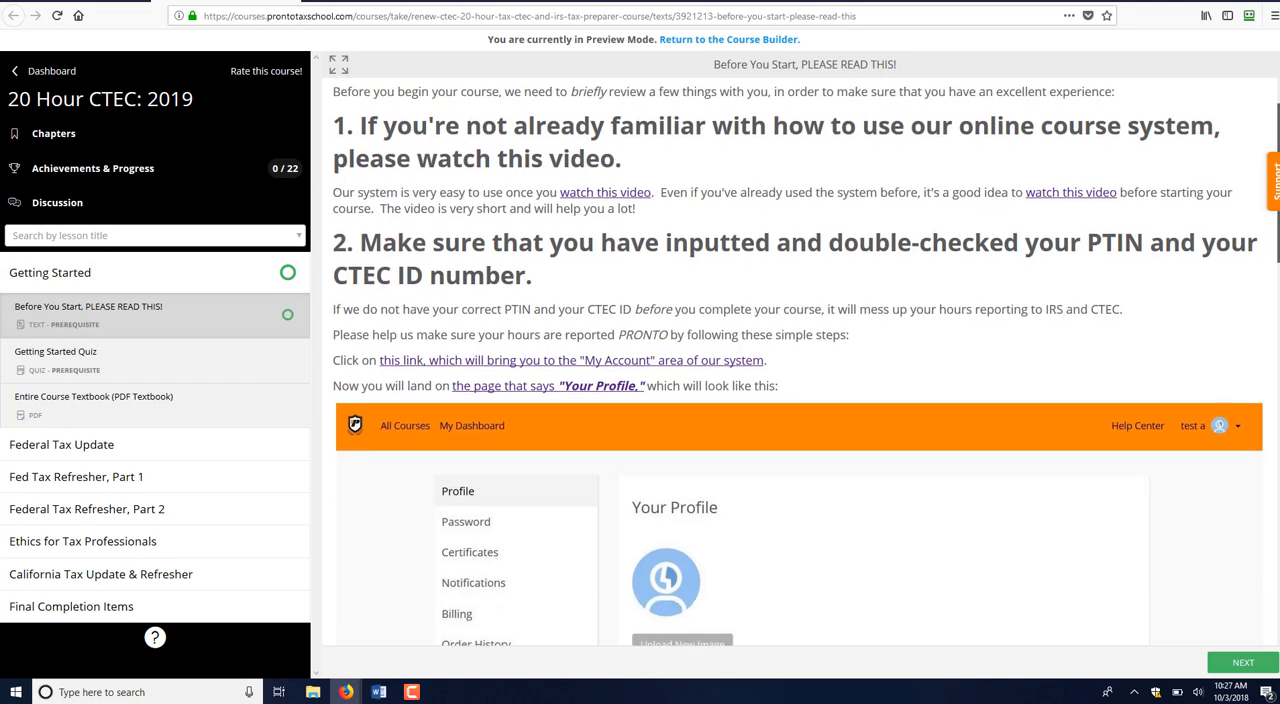
scroll("down", 3)
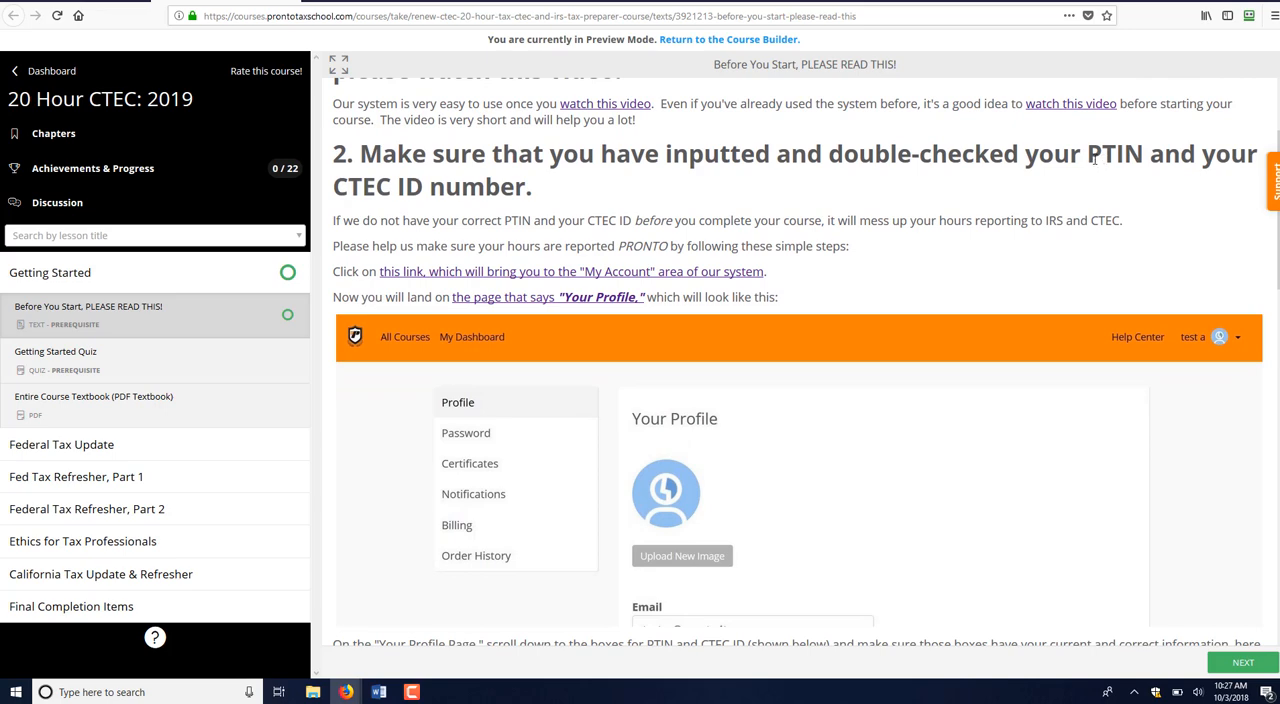
scroll("down", 3)
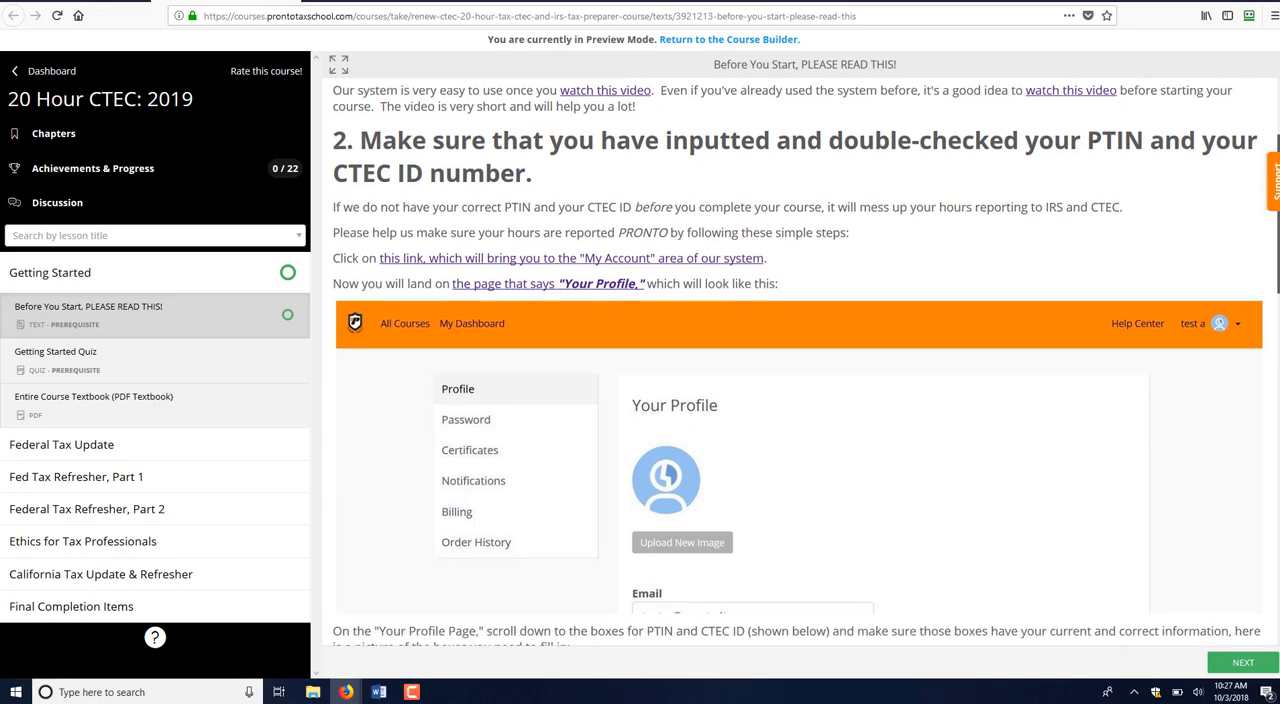
scroll("down", 3)
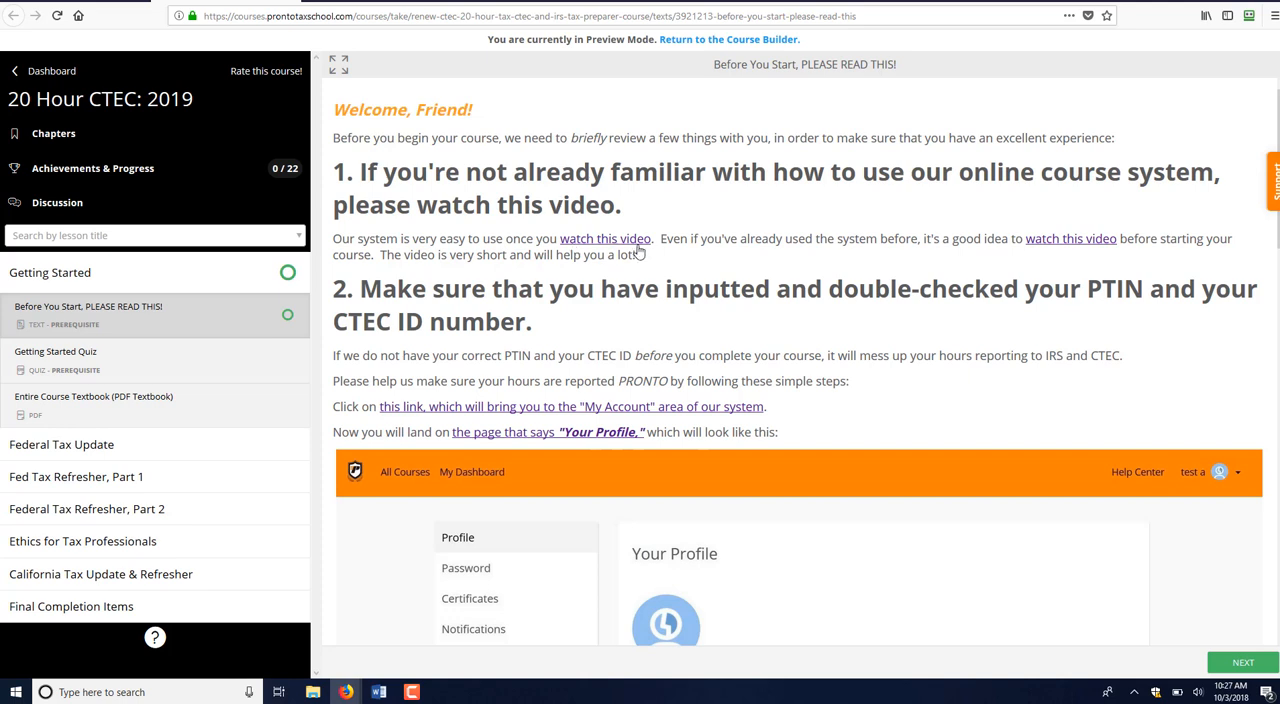
mouse_move(604, 238)
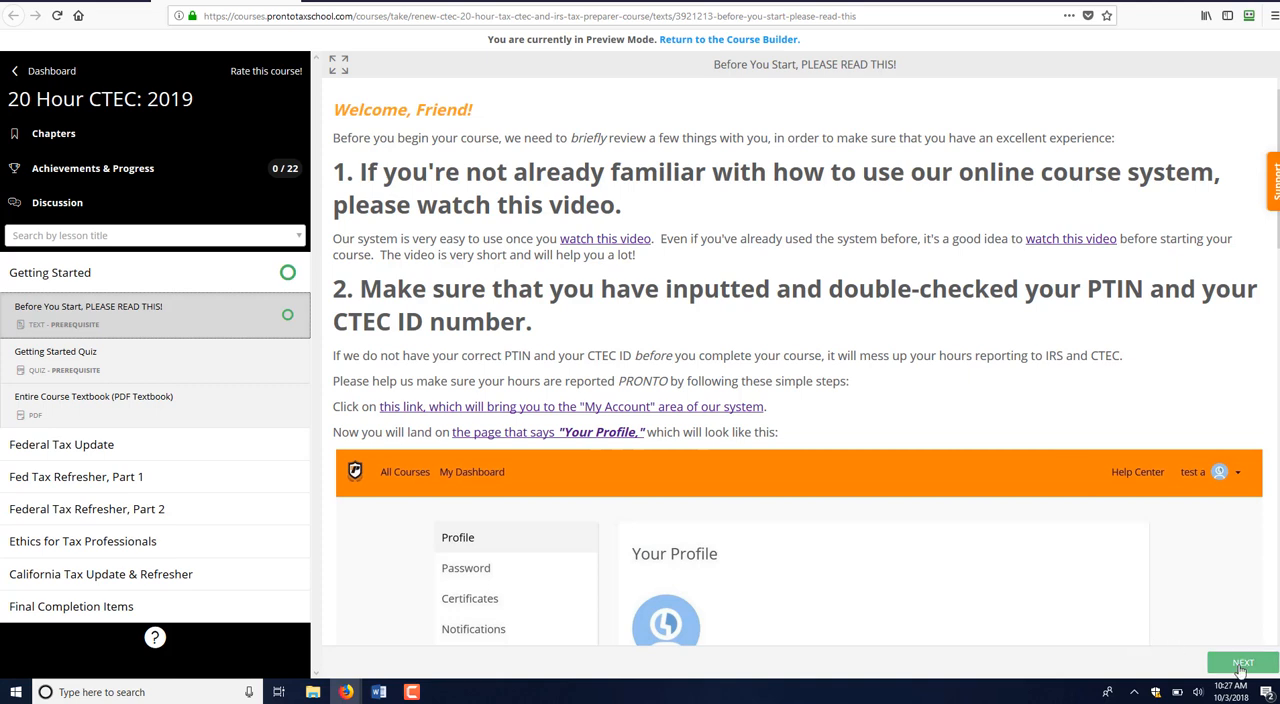
Step: Mark Before You Start complete, bringing course progress to 1 of 22
left_click(1243, 662)
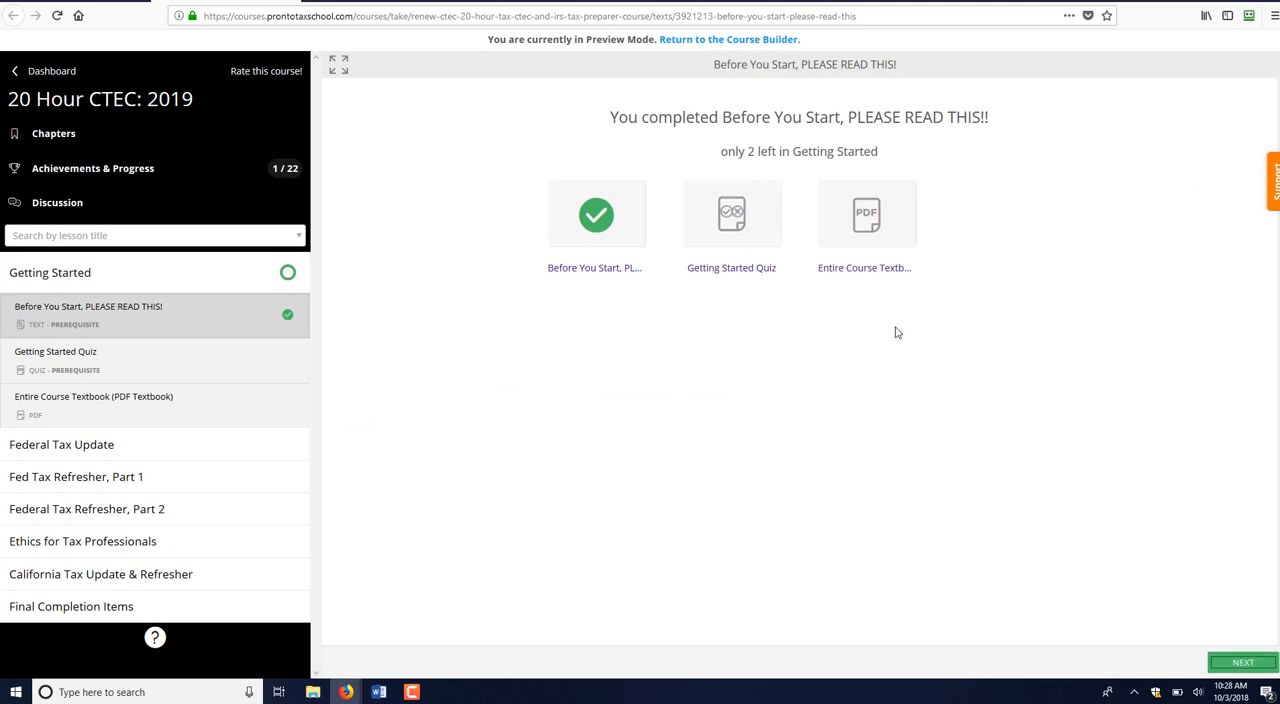
mouse_move(280, 325)
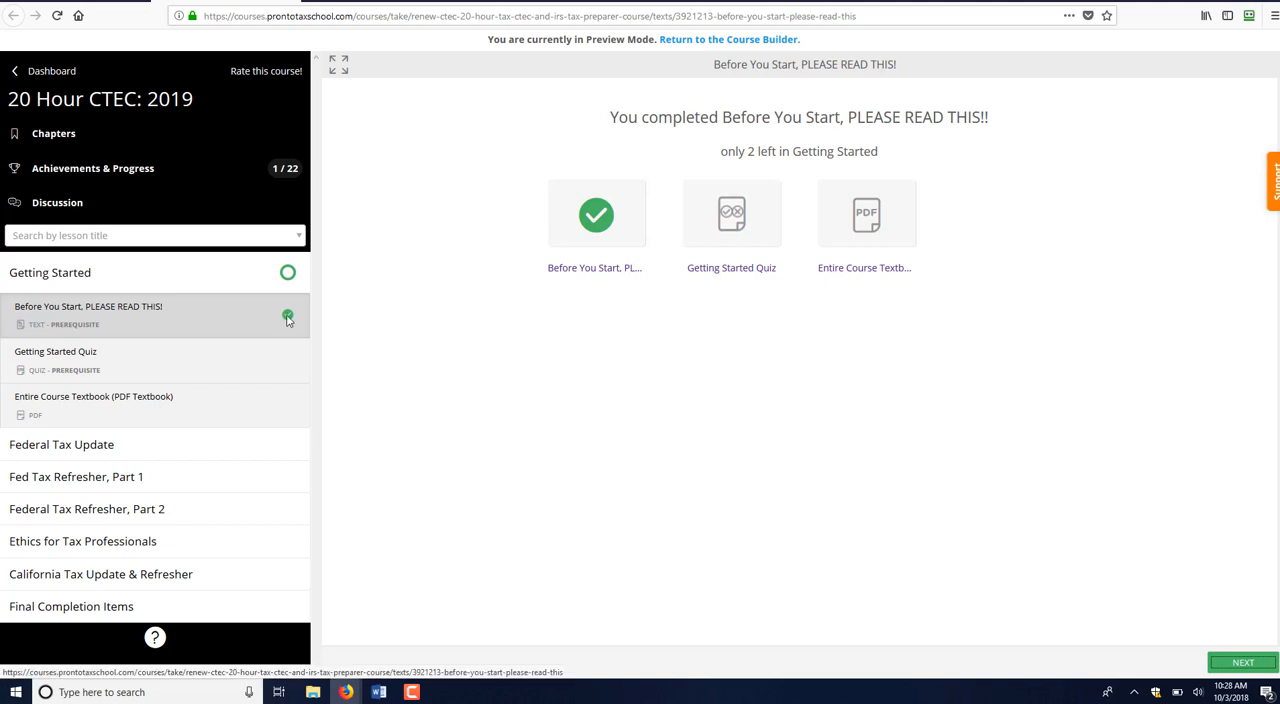
mouse_move(297, 320)
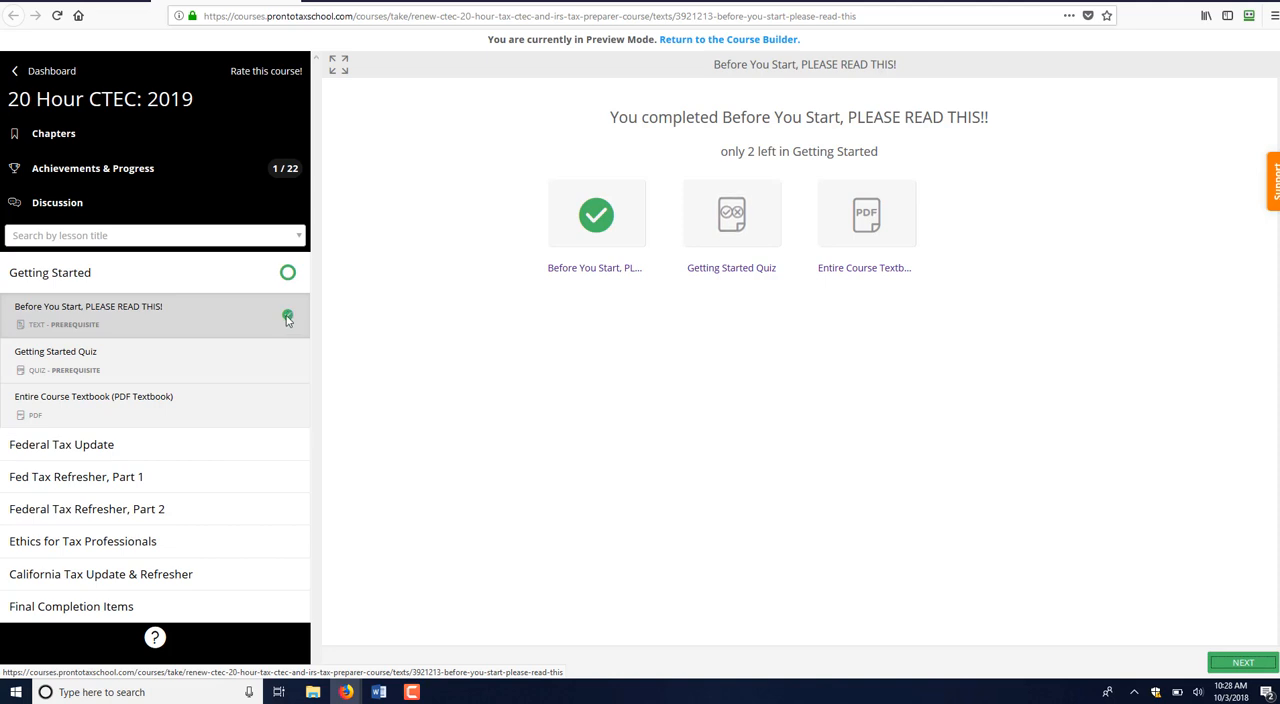
mouse_move(108, 360)
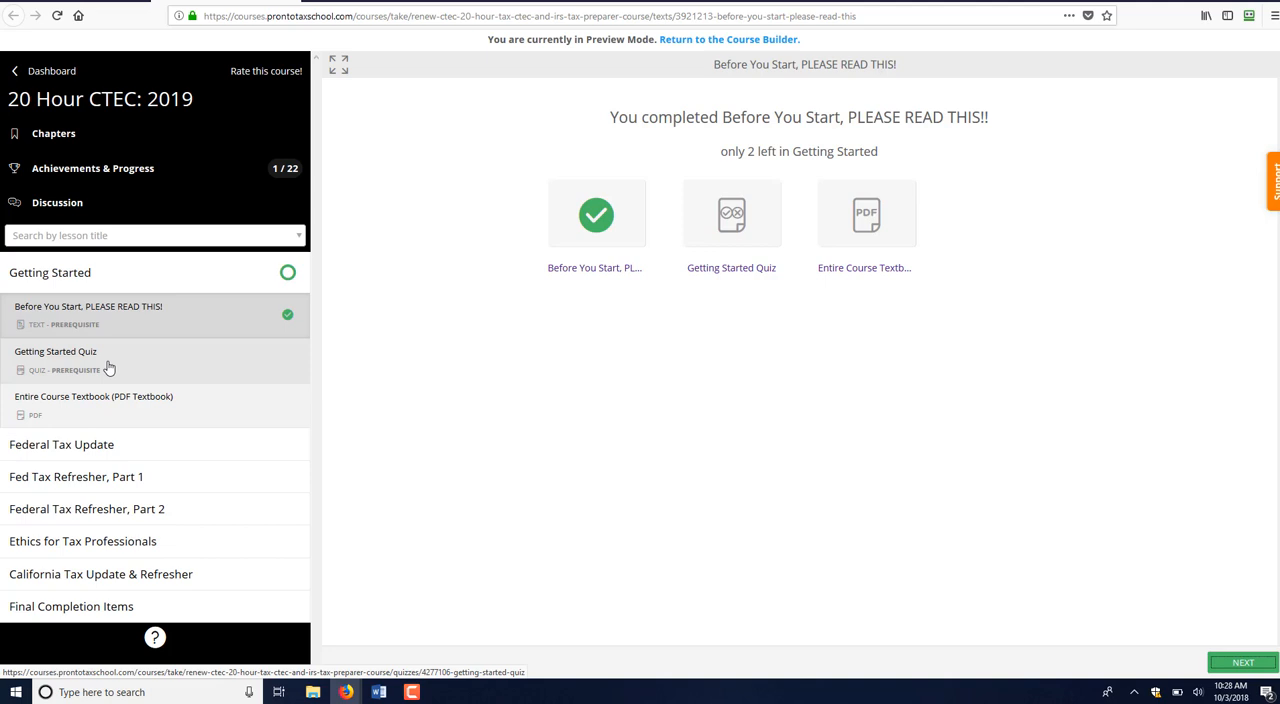
Step: Answer Getting Started Quiz question 1 with Yes, then open the Entire Course Textbook PDF
left_click(55, 351)
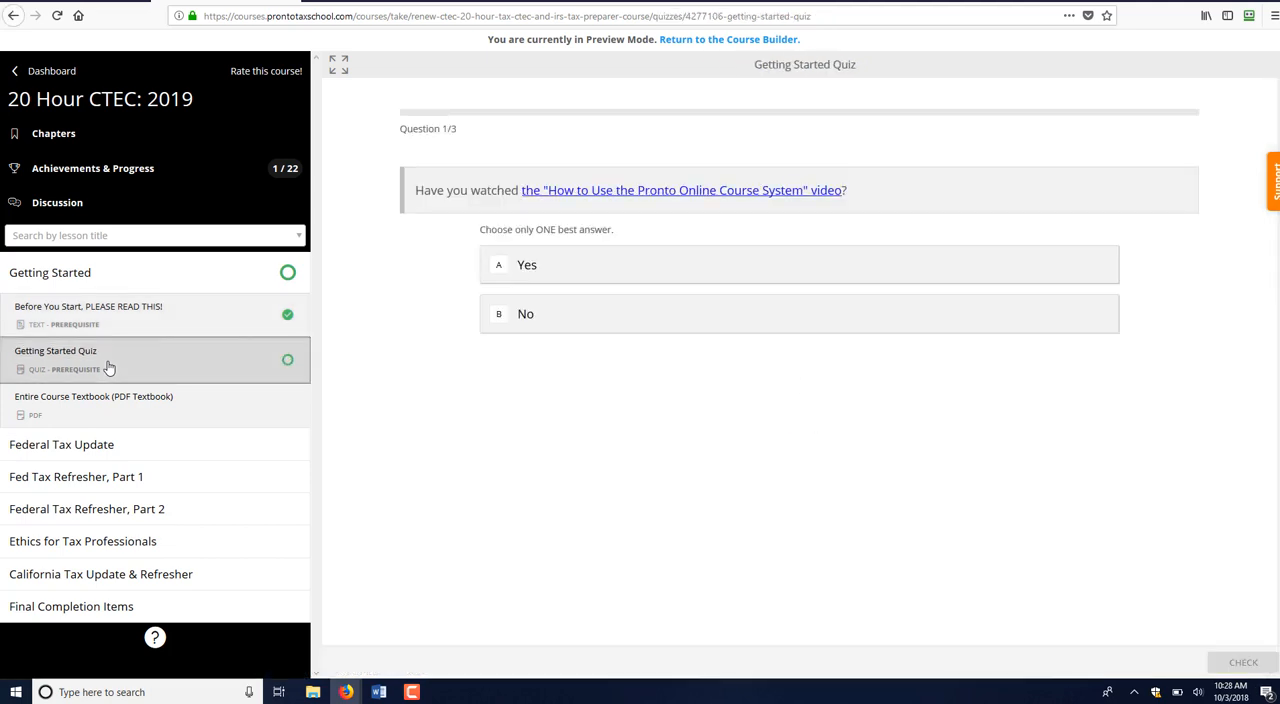
mouse_move(854, 555)
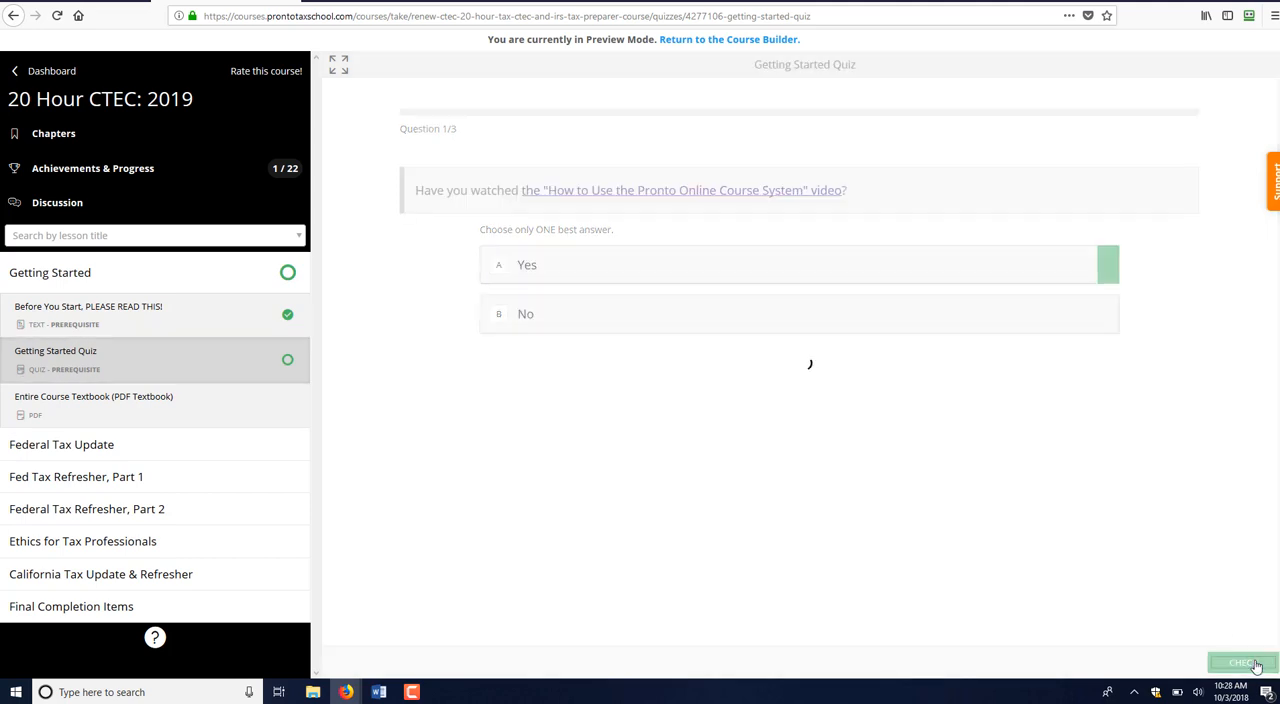
left_click(1242, 663)
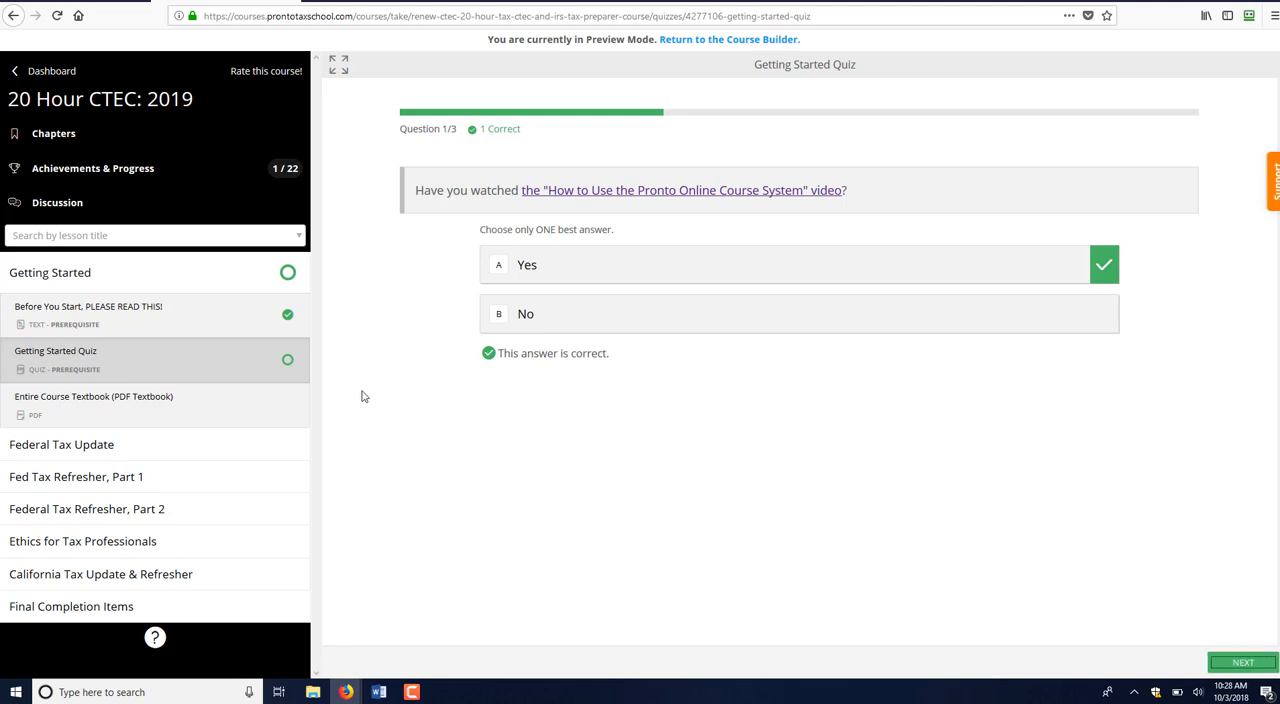
left_click(93, 396)
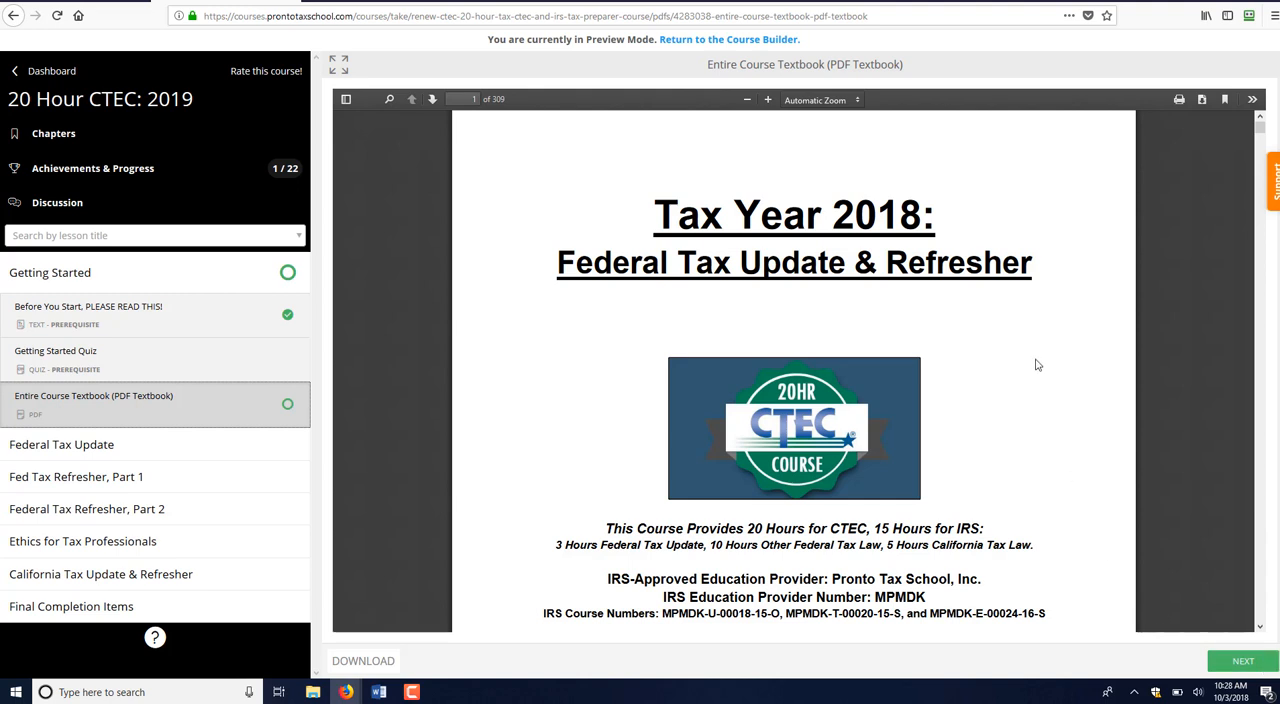
Step: Mark the Entire Course Textbook complete (2 of 22) and open Federal Tax Update Exam Questions
left_click(1242, 661)
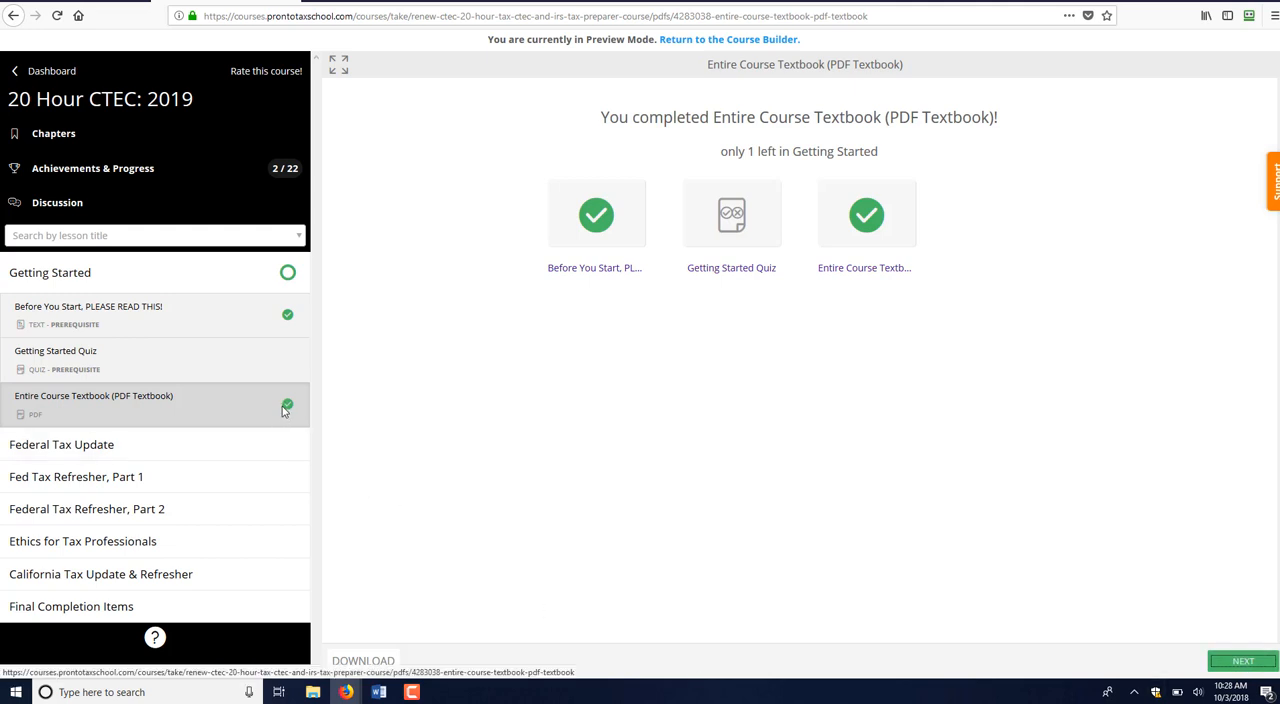
left_click(61, 444)
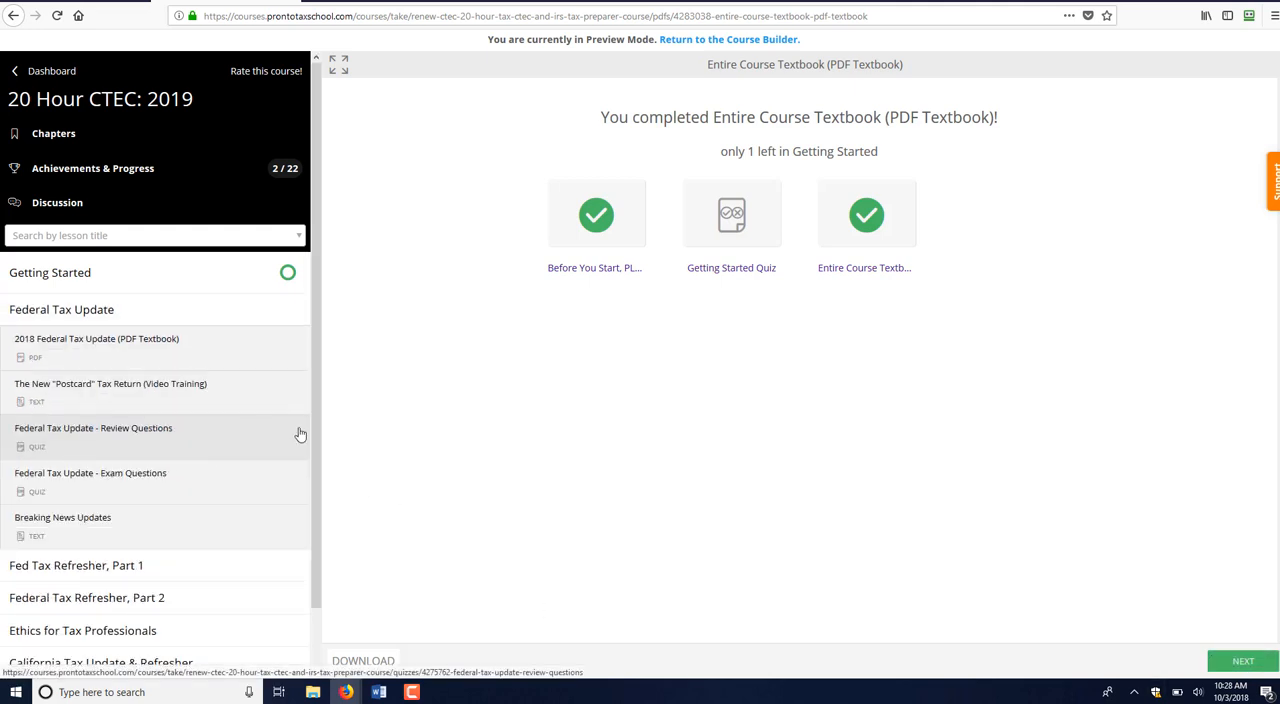
left_click(90, 473)
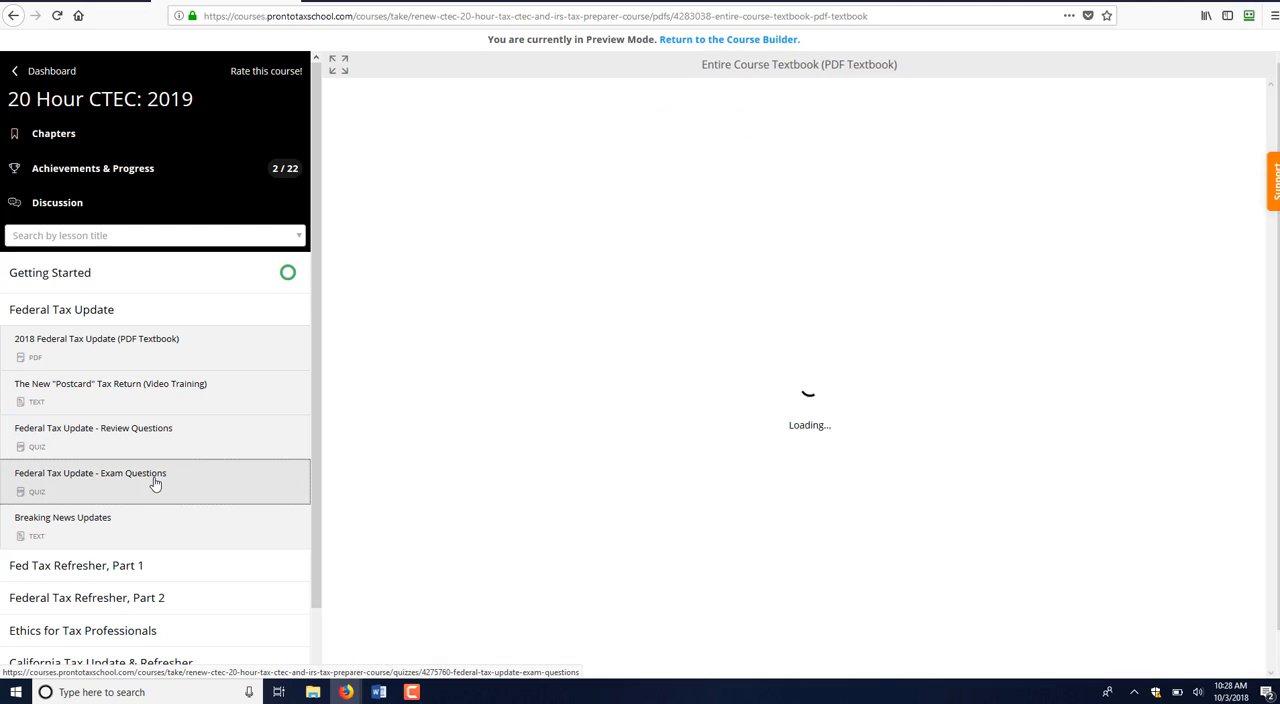
left_click(90, 473)
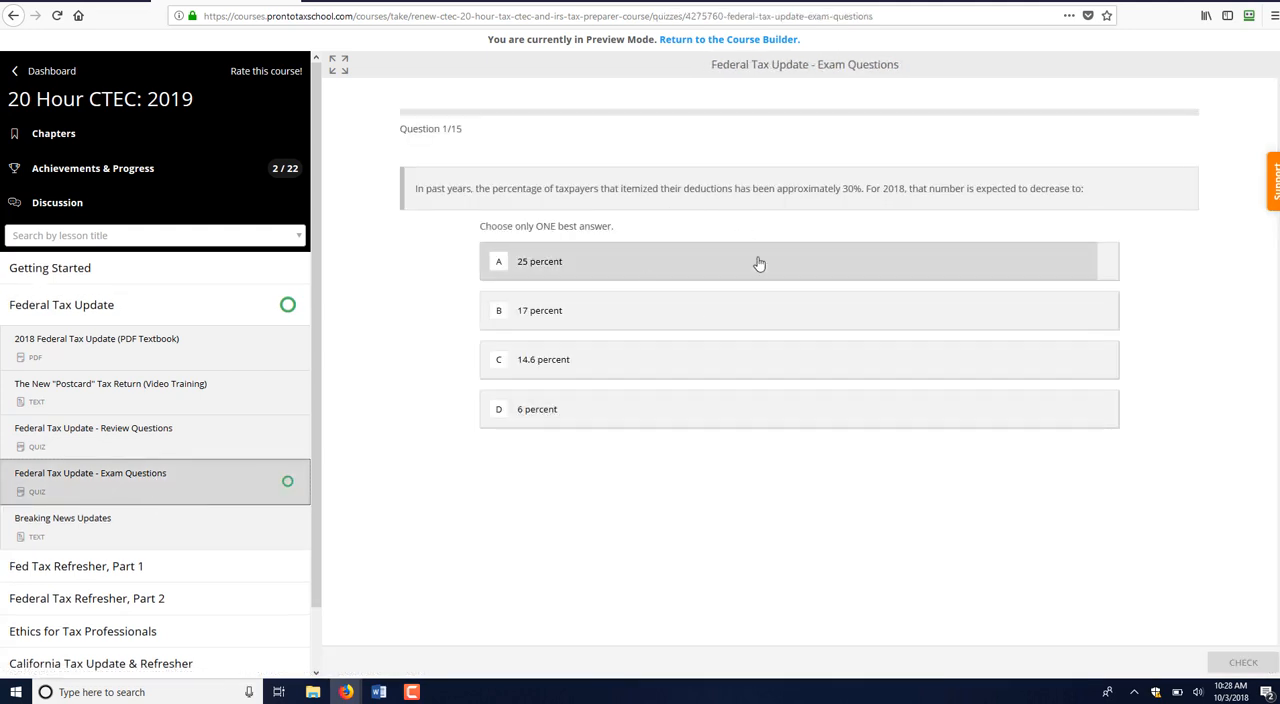
mouse_move(742, 274)
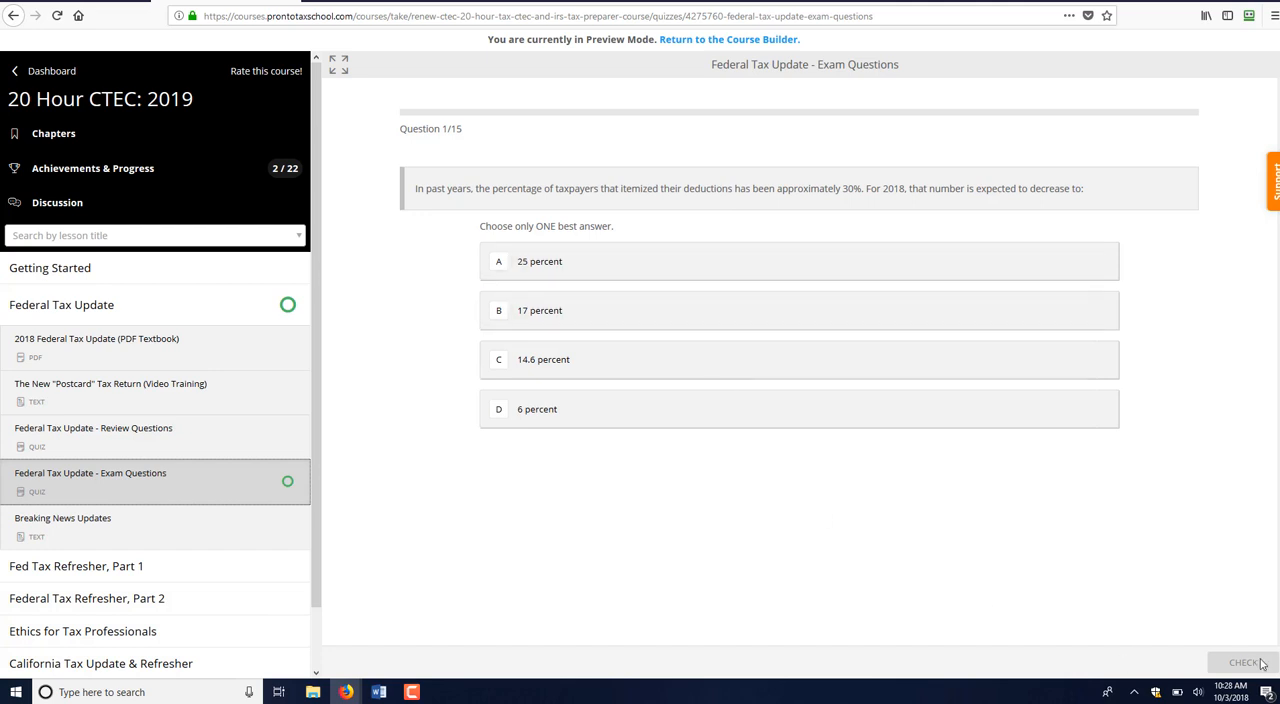
mouse_move(1071, 582)
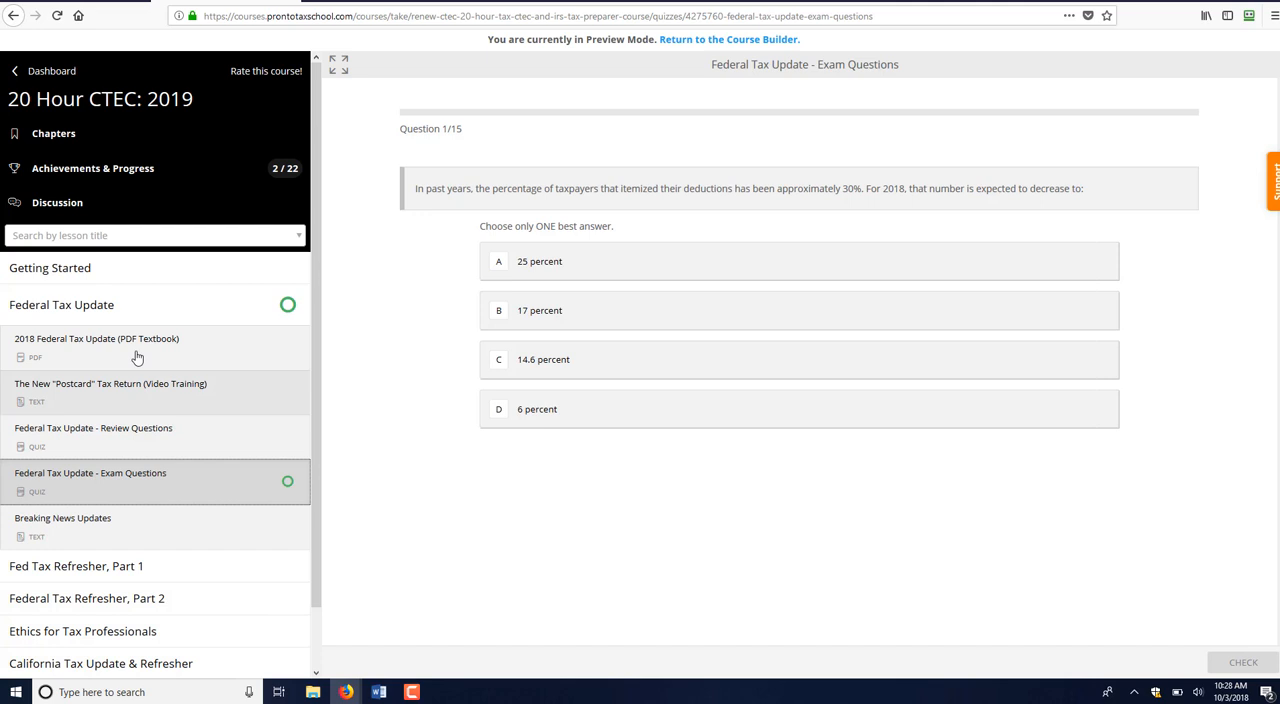
mouse_move(137, 357)
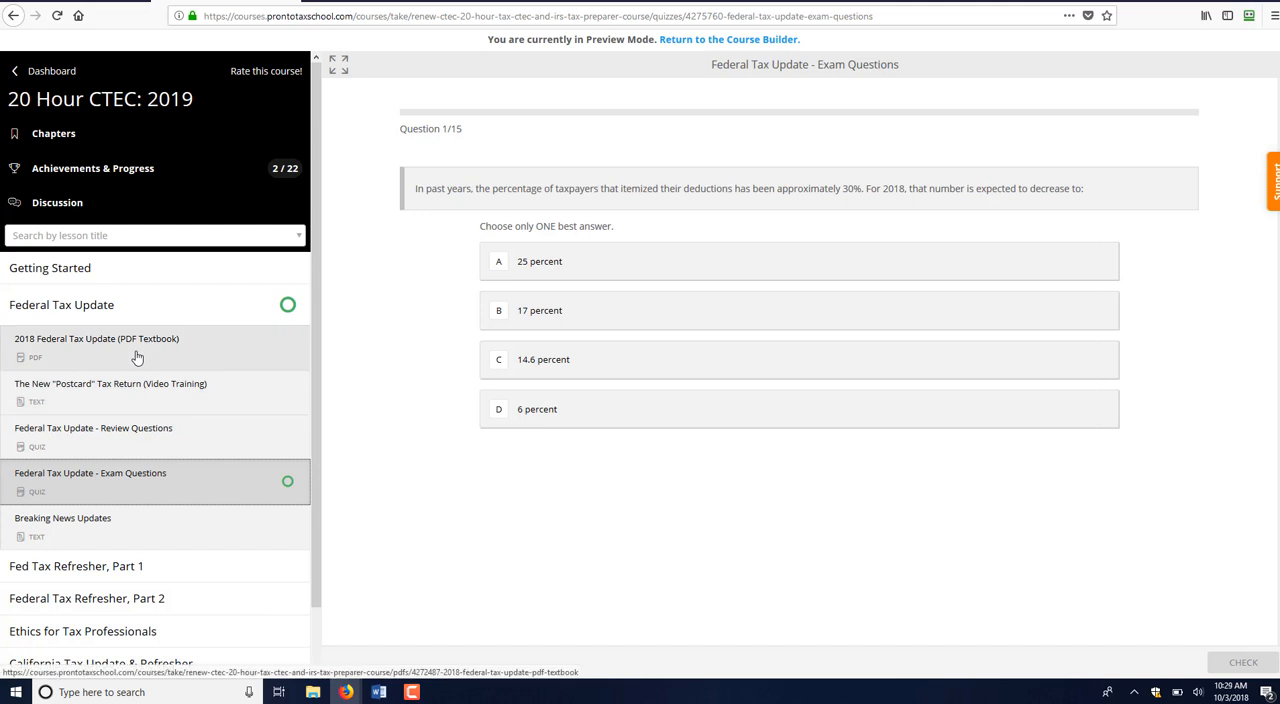
Step: Open the 2018 Federal Tax Update PDF, search it for '8879', and scroll to Contents
left_click(96, 345)
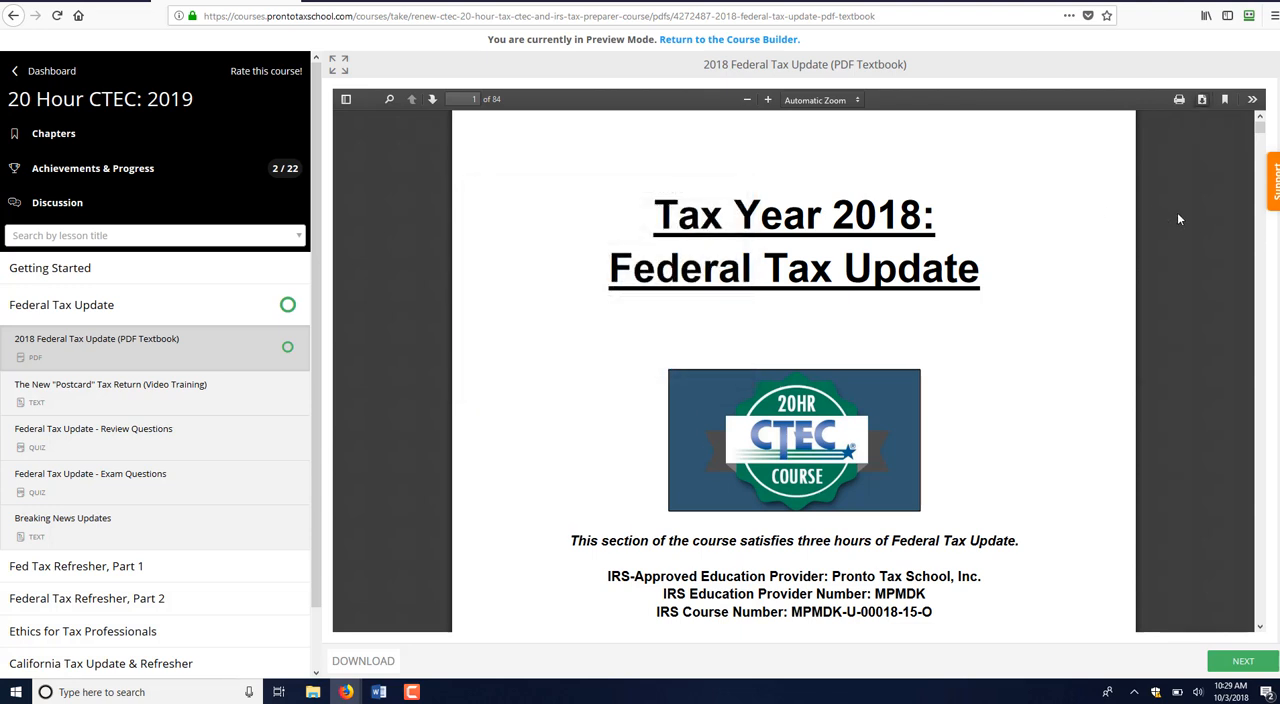
left_click(389, 99)
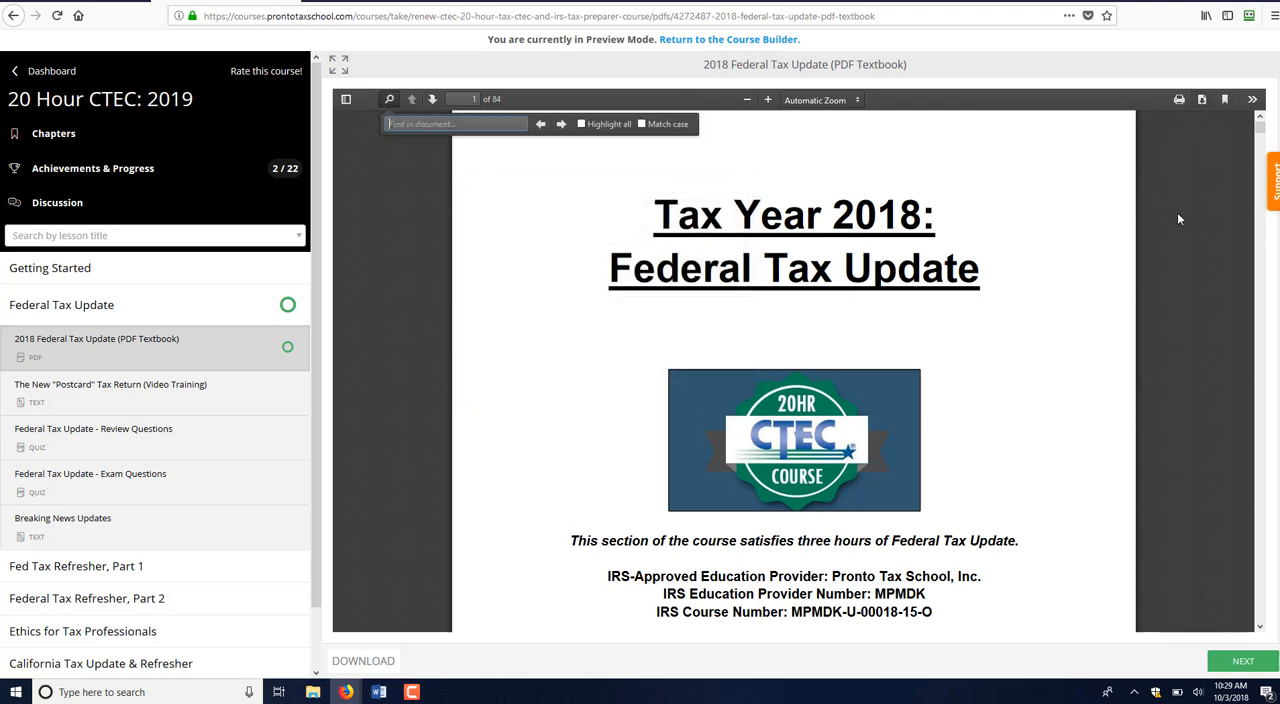
left_click(455, 123)
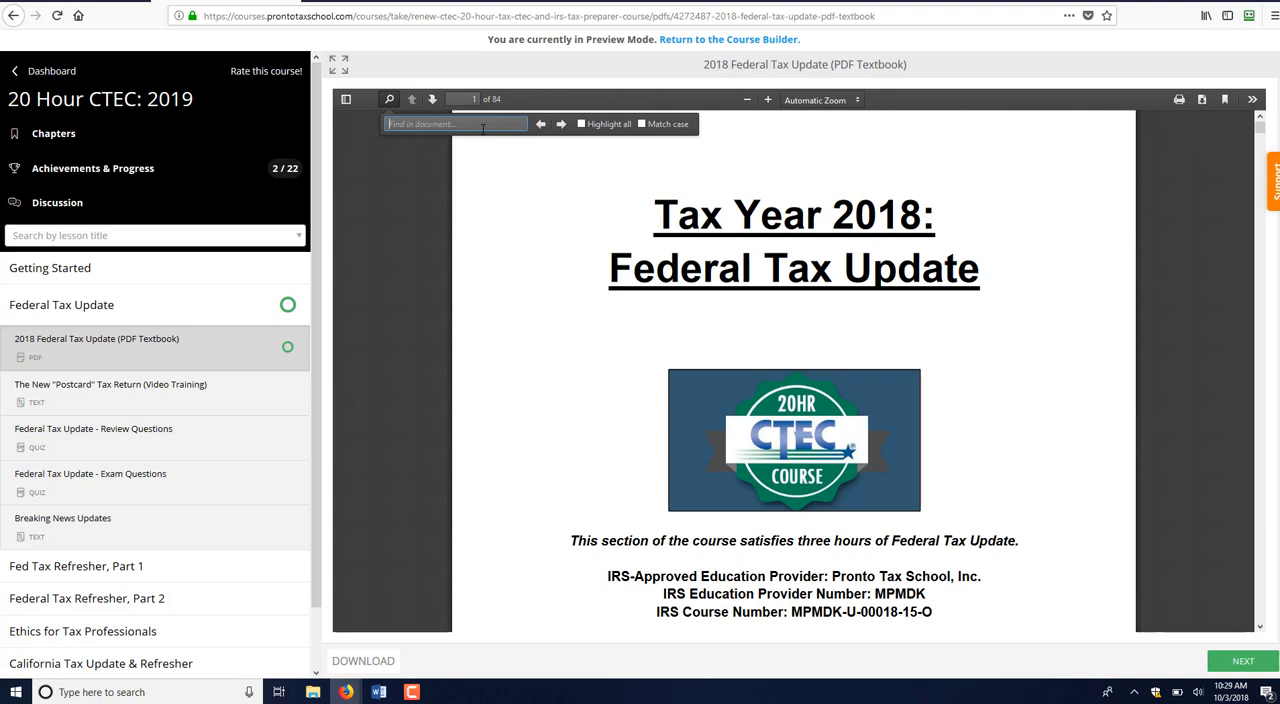
type("8879")
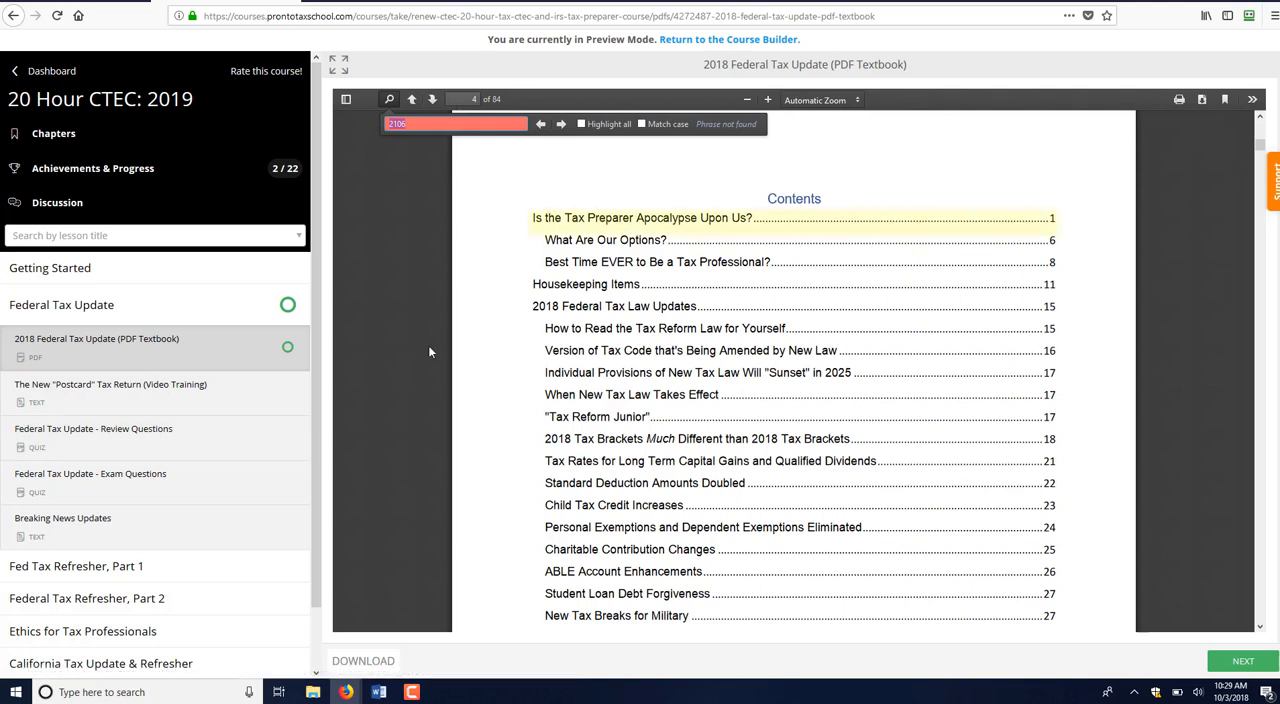
scroll("down", 3)
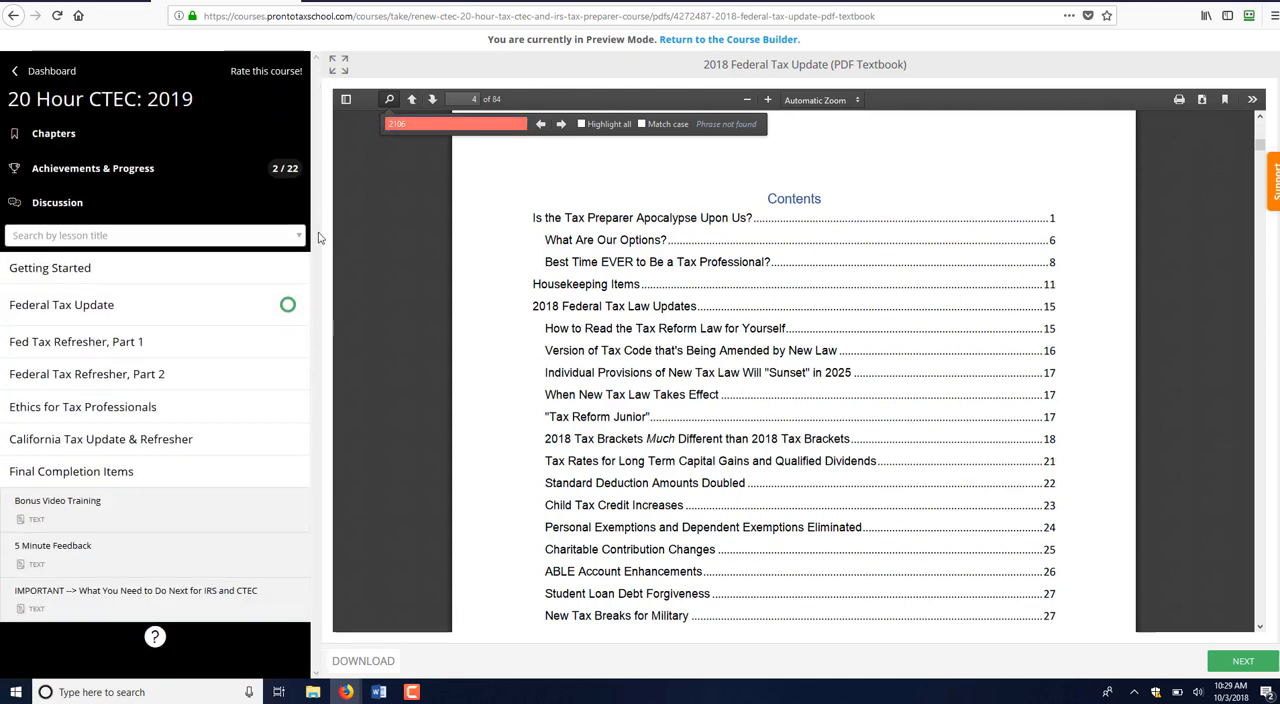
mouse_move(113, 508)
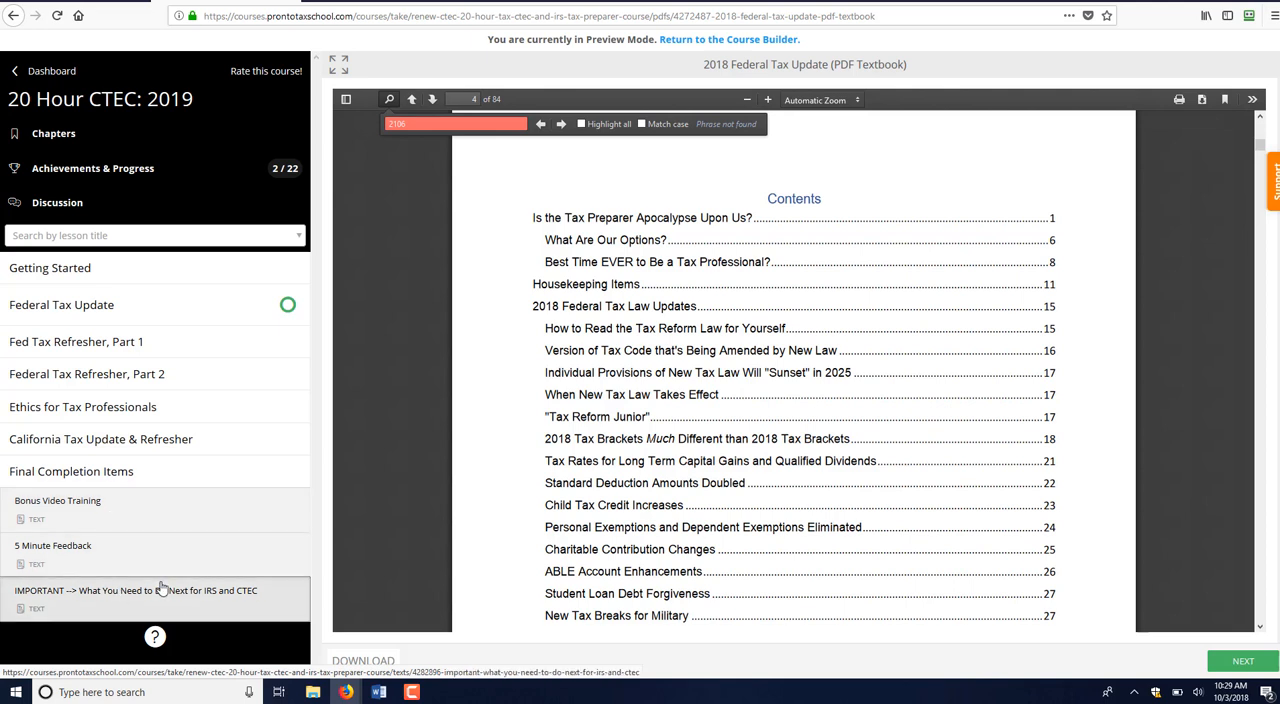
Step: Open 'IMPORTANT --> What You Need to Do Next for IRS and CTEC' under Final Completion Items
left_click(135, 590)
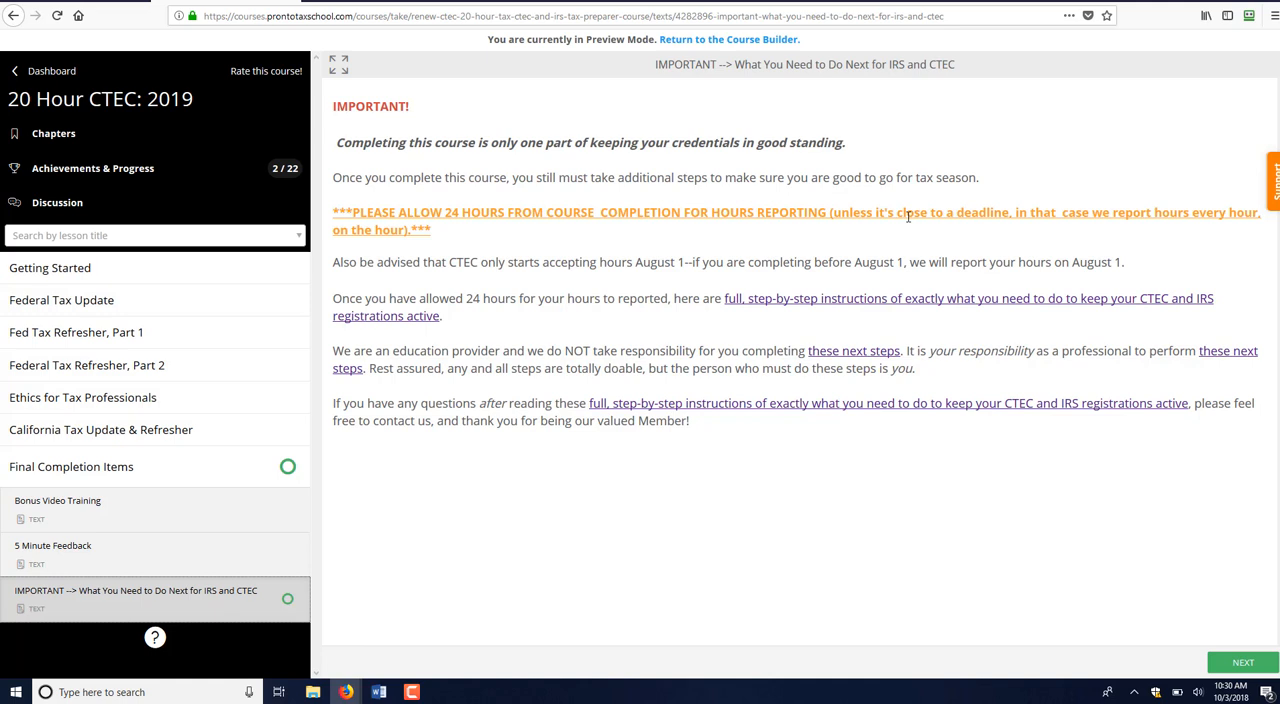
mouse_move(994, 162)
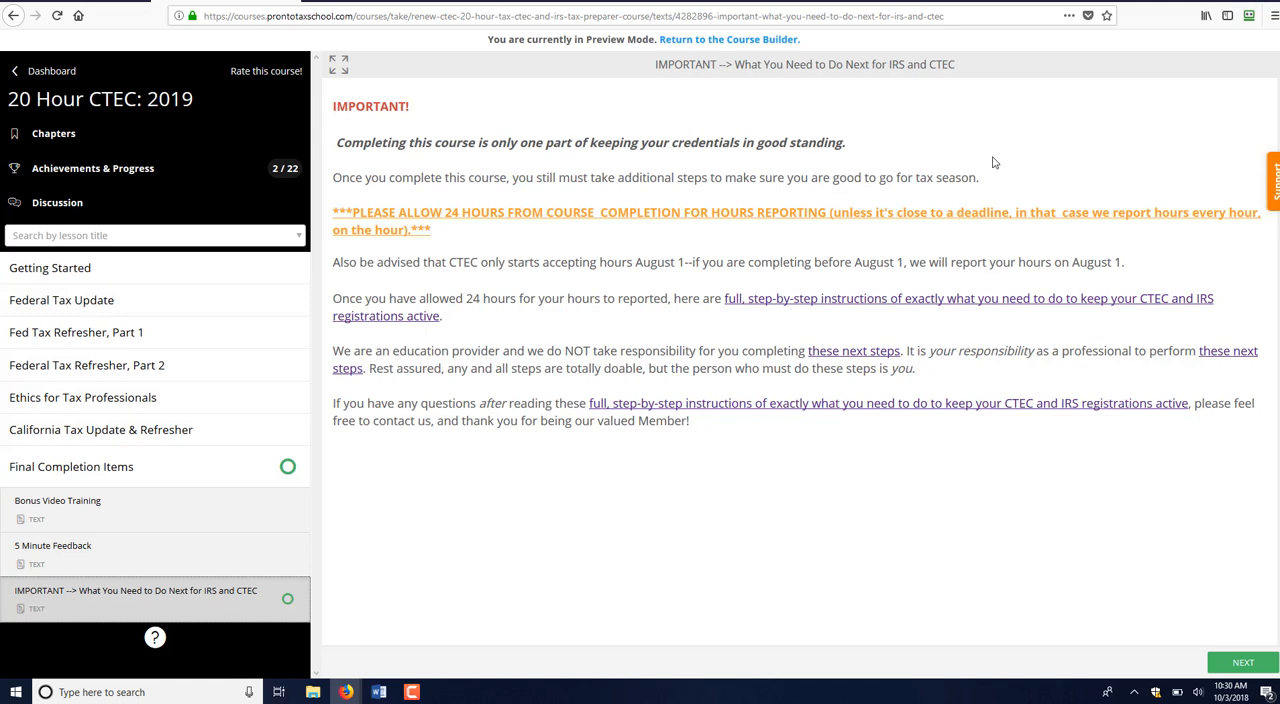
mouse_move(822, 226)
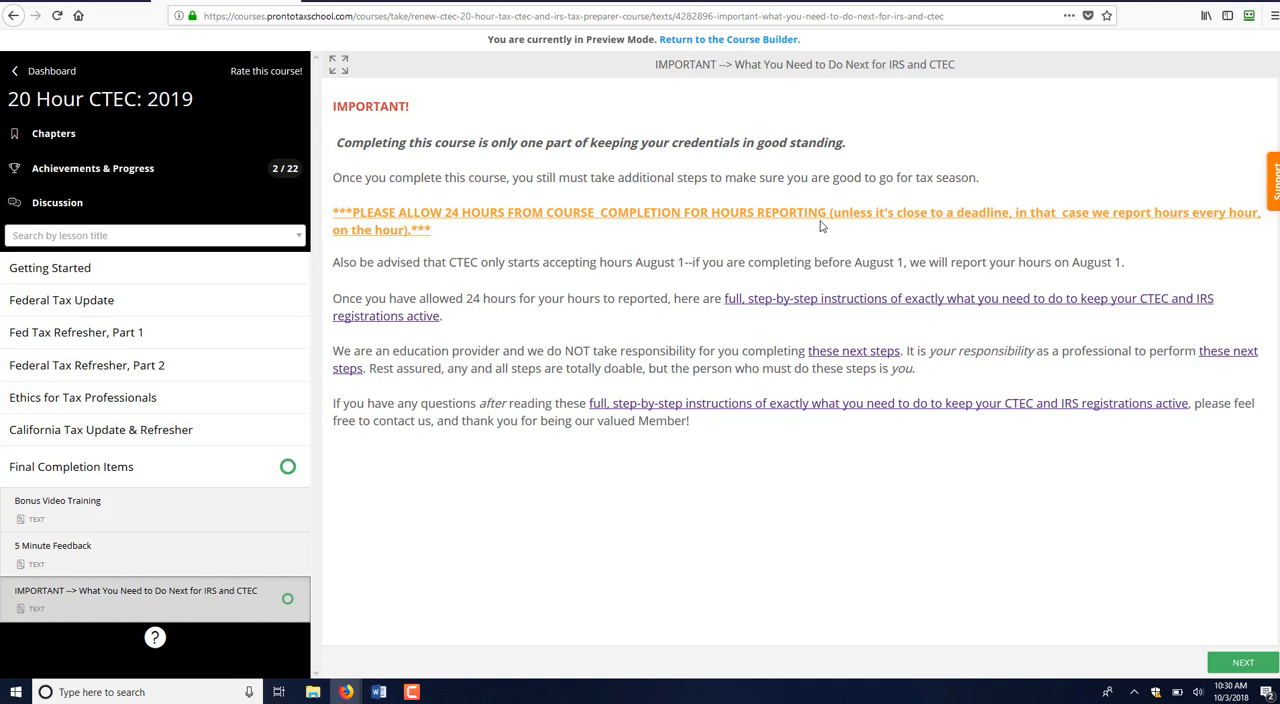
mouse_move(683, 266)
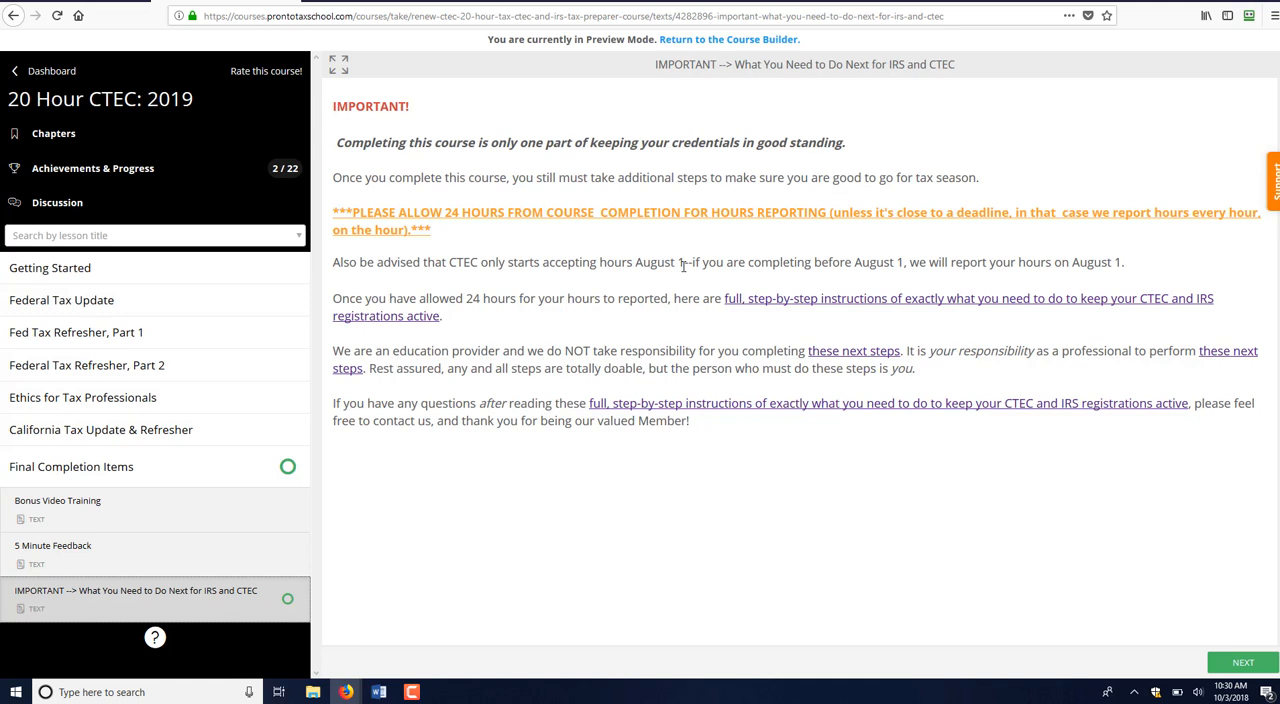
mouse_move(555, 333)
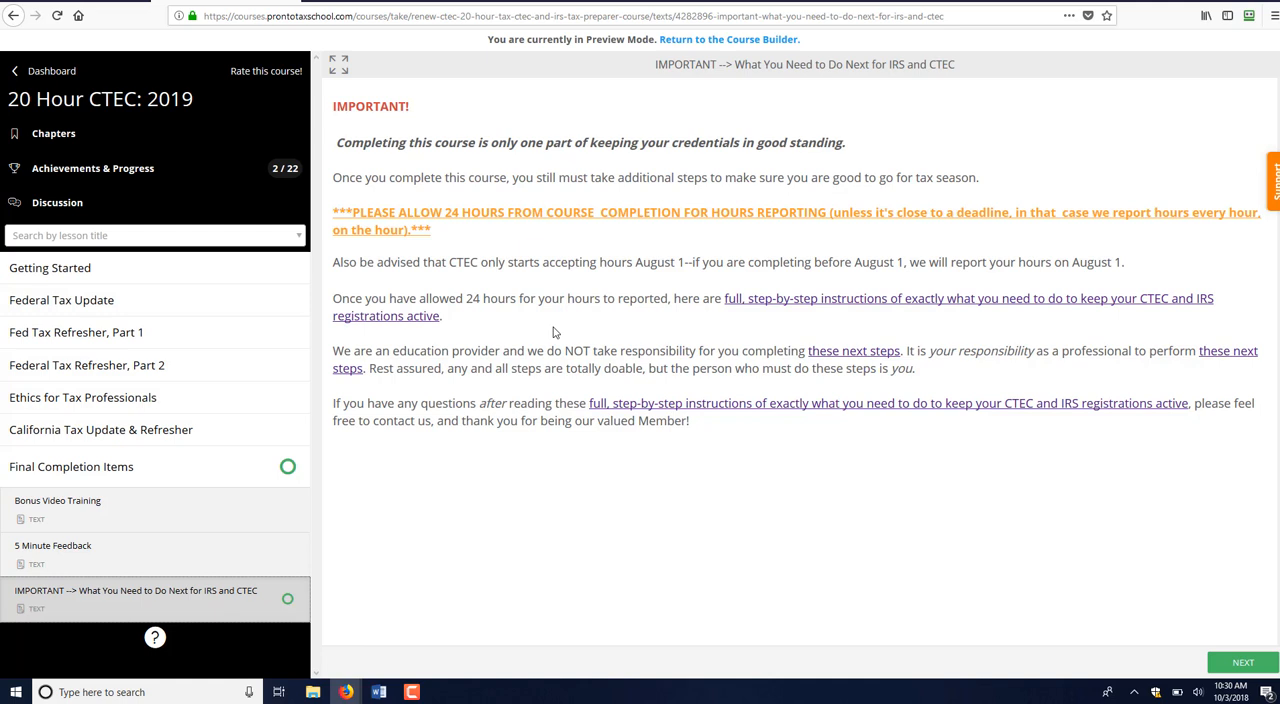
mouse_move(501, 366)
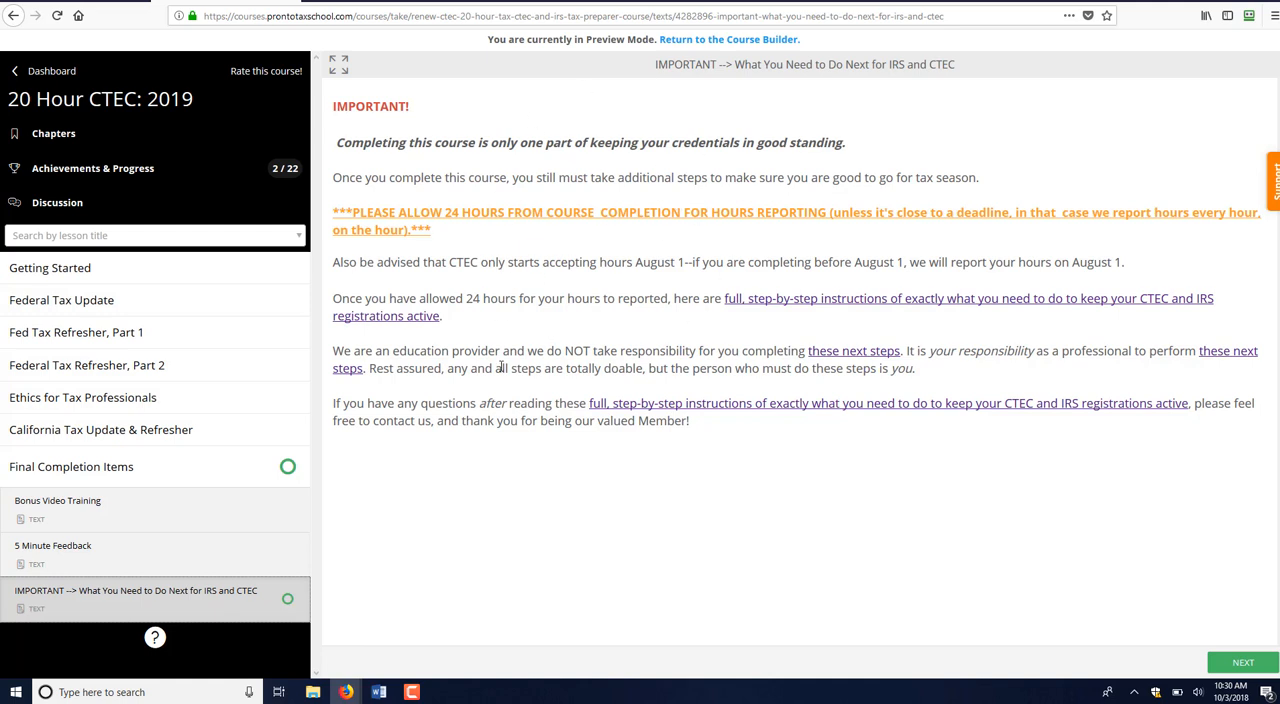
mouse_move(70, 510)
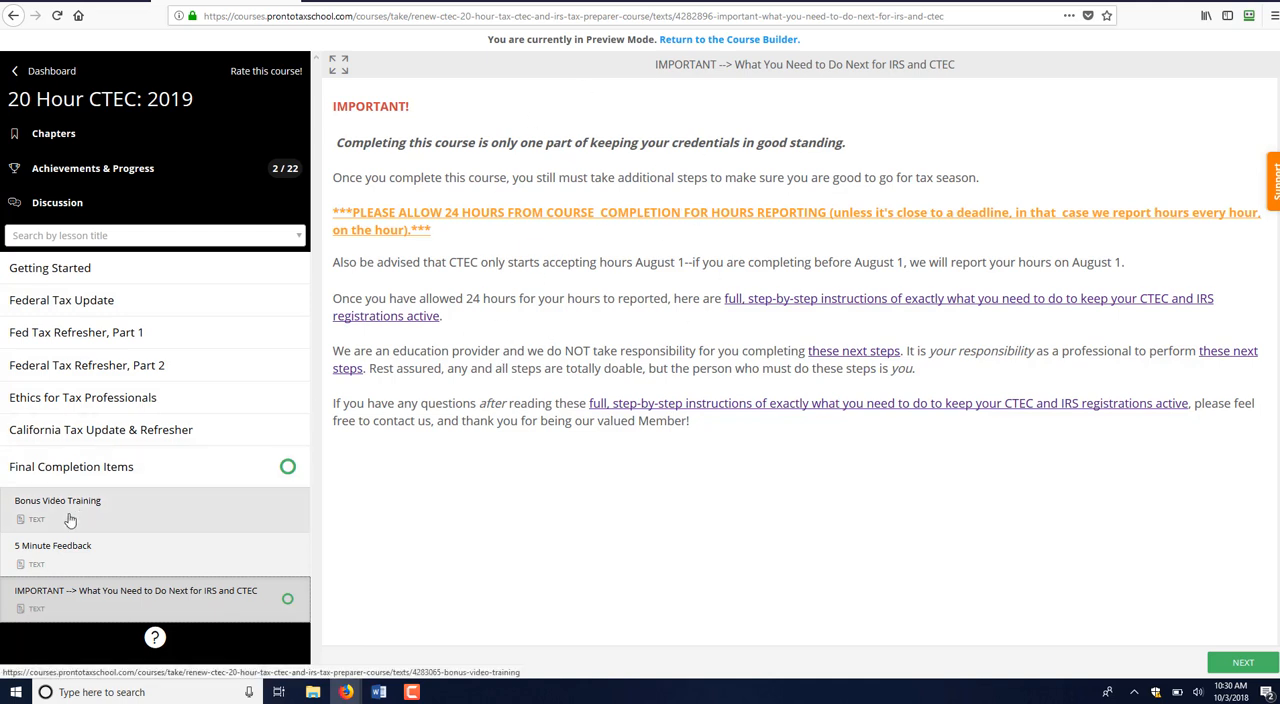
Step: Open Bonus Video Training and mark it complete, raising progress to 3 of 22
left_click(57, 500)
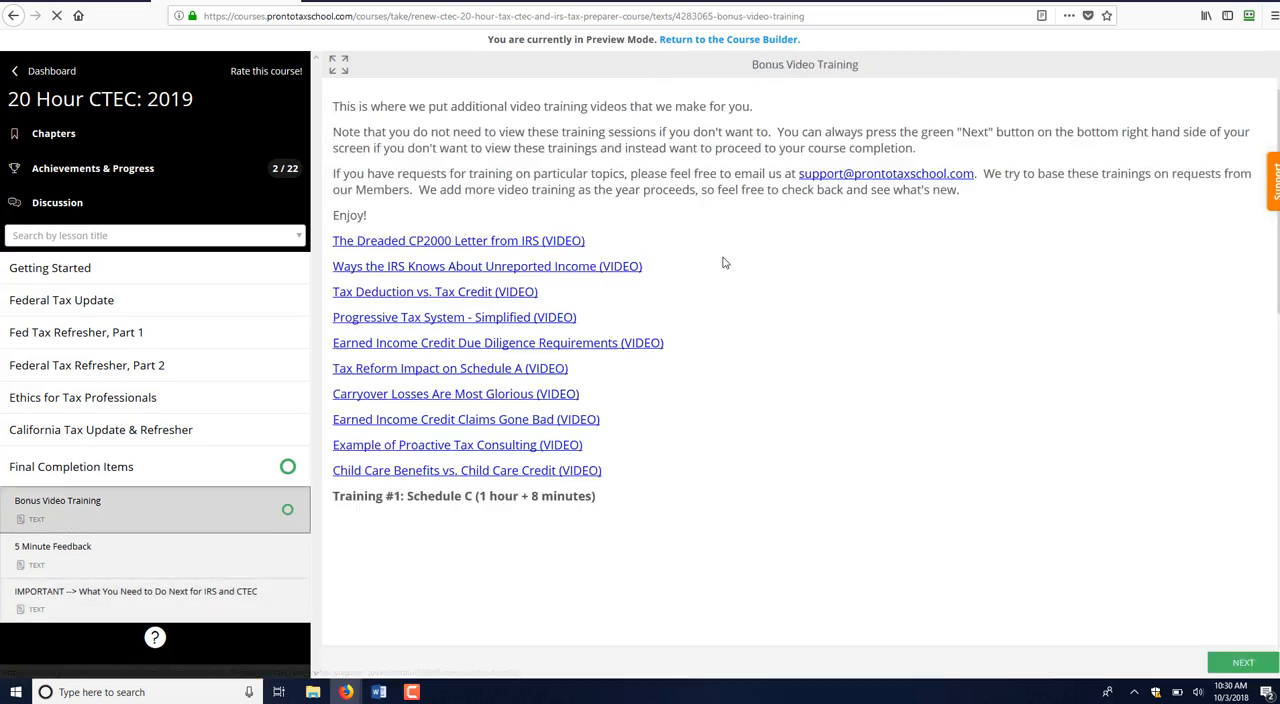
left_click(463, 496)
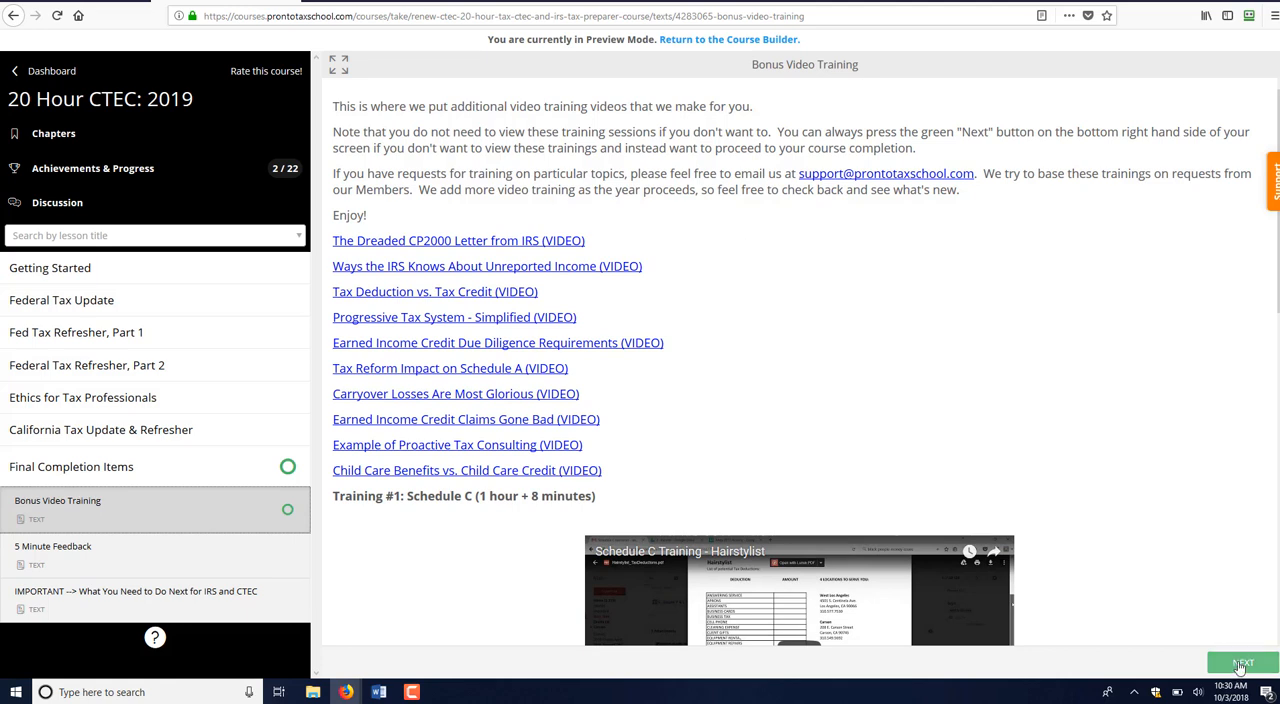
left_click(1242, 663)
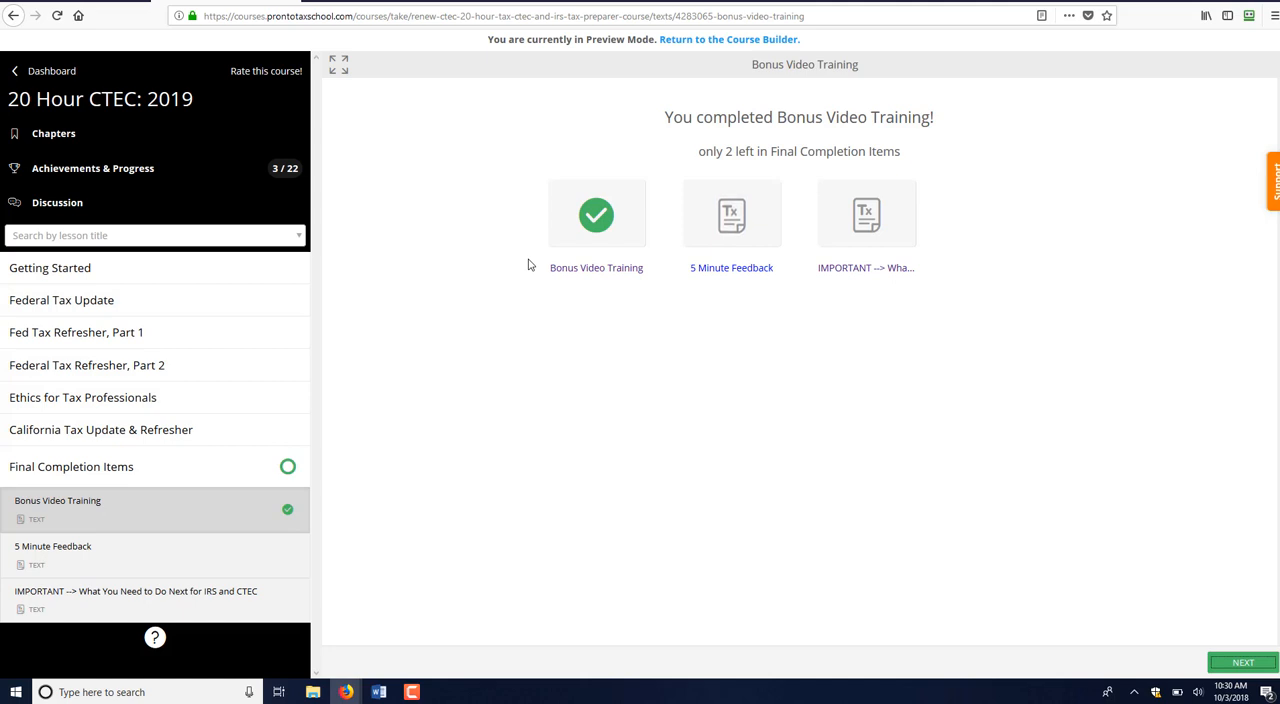
mouse_move(785, 378)
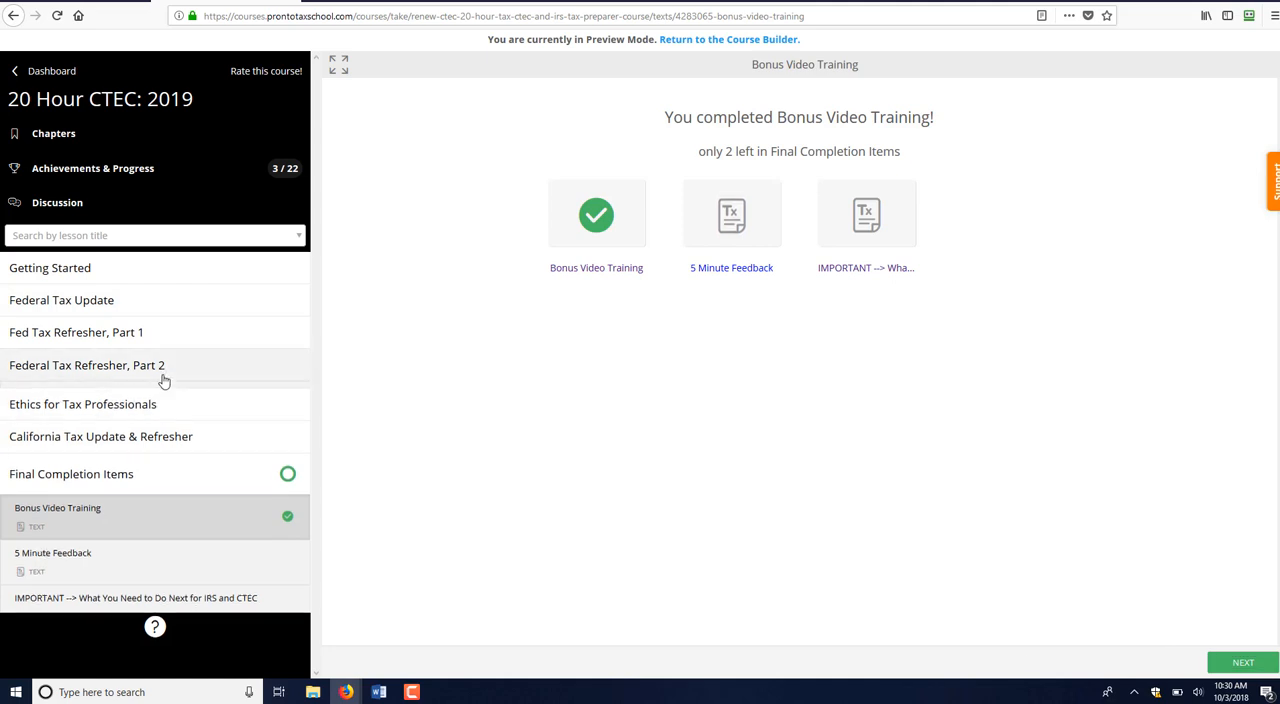
Step: Open the Federal Tax Refresher, Part 2 PDF Textbook and mark it complete (4 of 22)
left_click(86, 369)
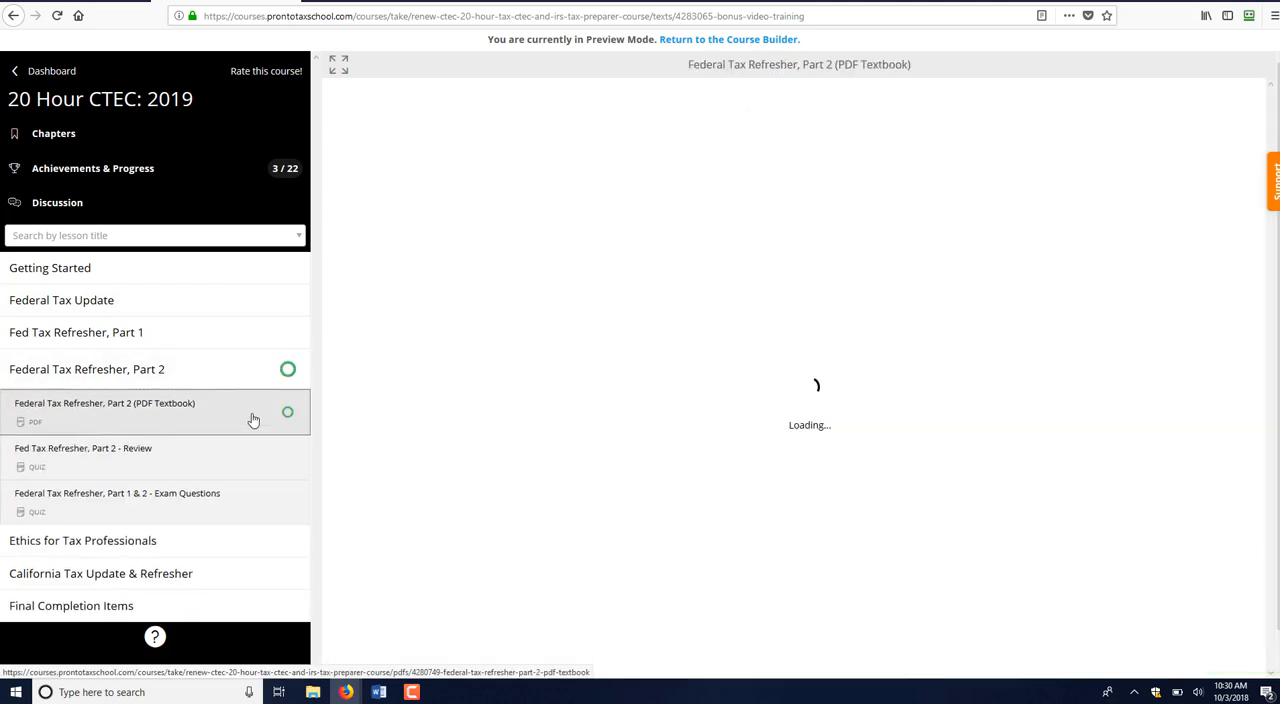
left_click(105, 411)
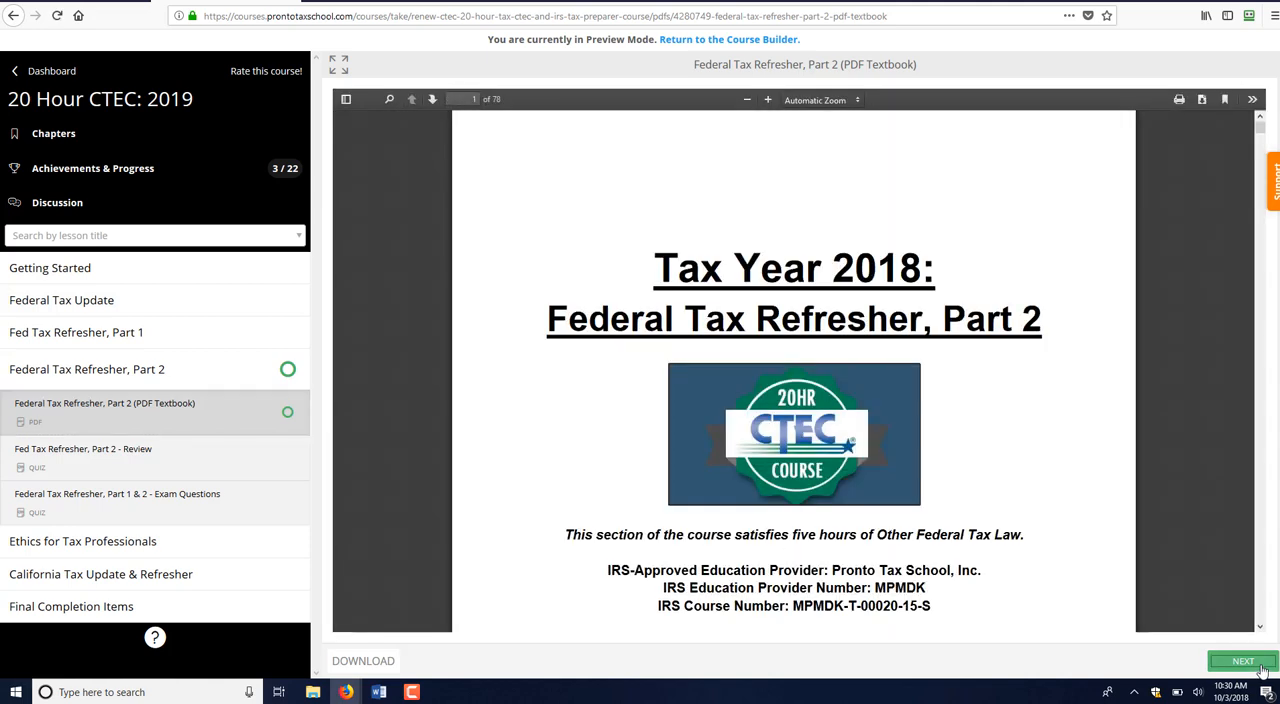
left_click(1243, 661)
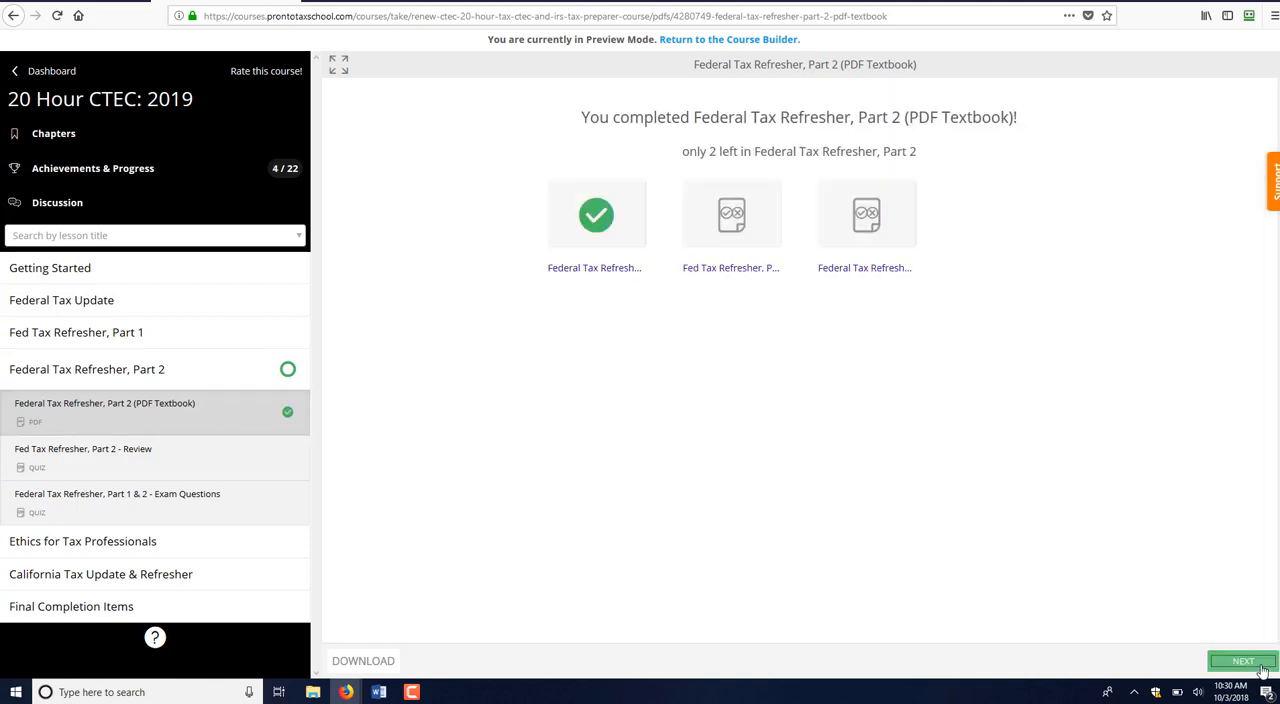